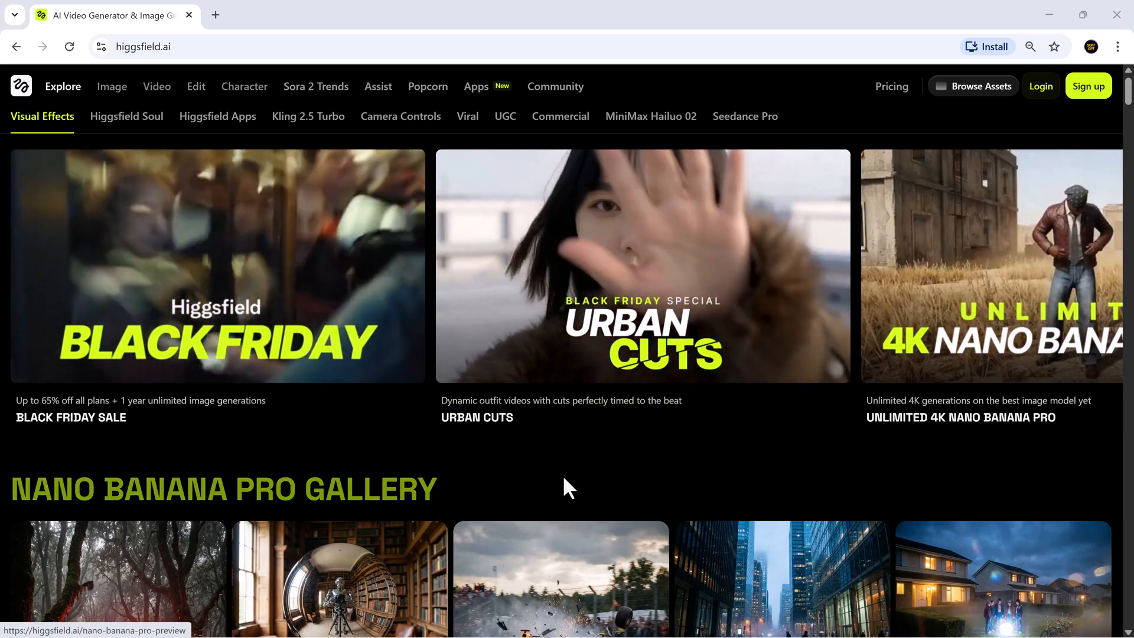
Browse down through the home page galleries: Visual Effects, Higgsfield Soul, Apps, Kling 2.5 Turbo
scroll(down, 3)
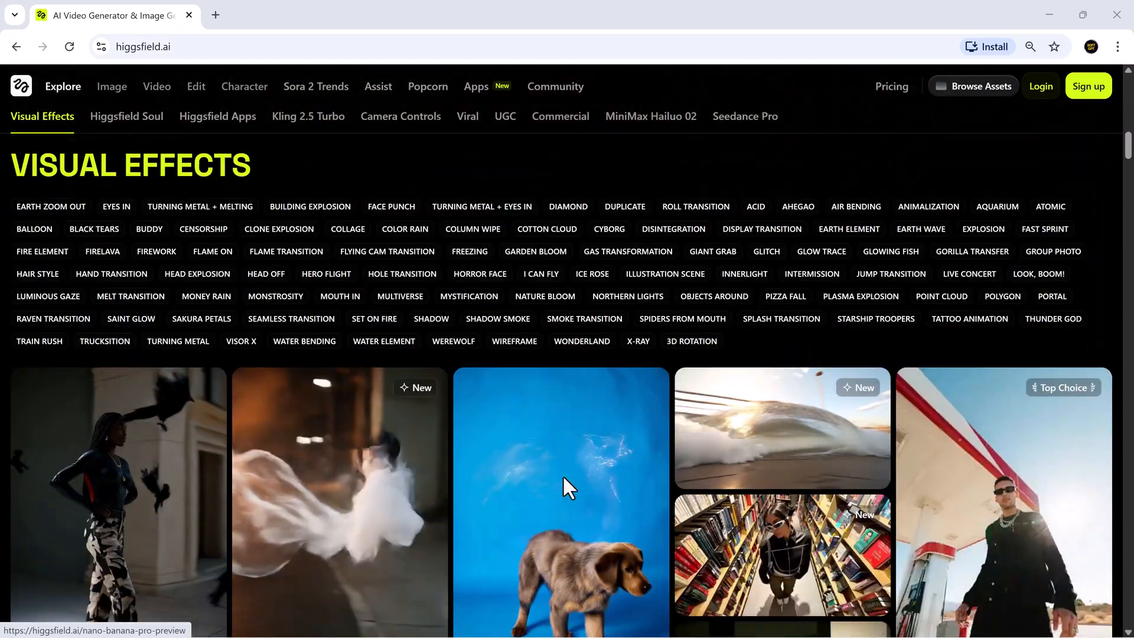
scroll(down, 3)
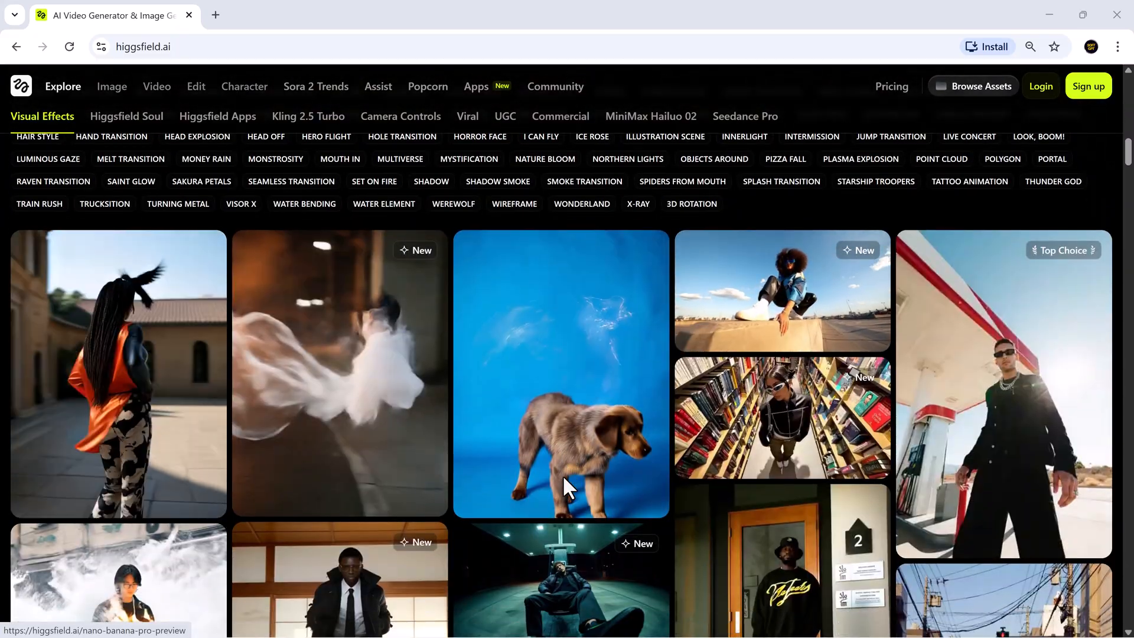
scroll(down, 3)
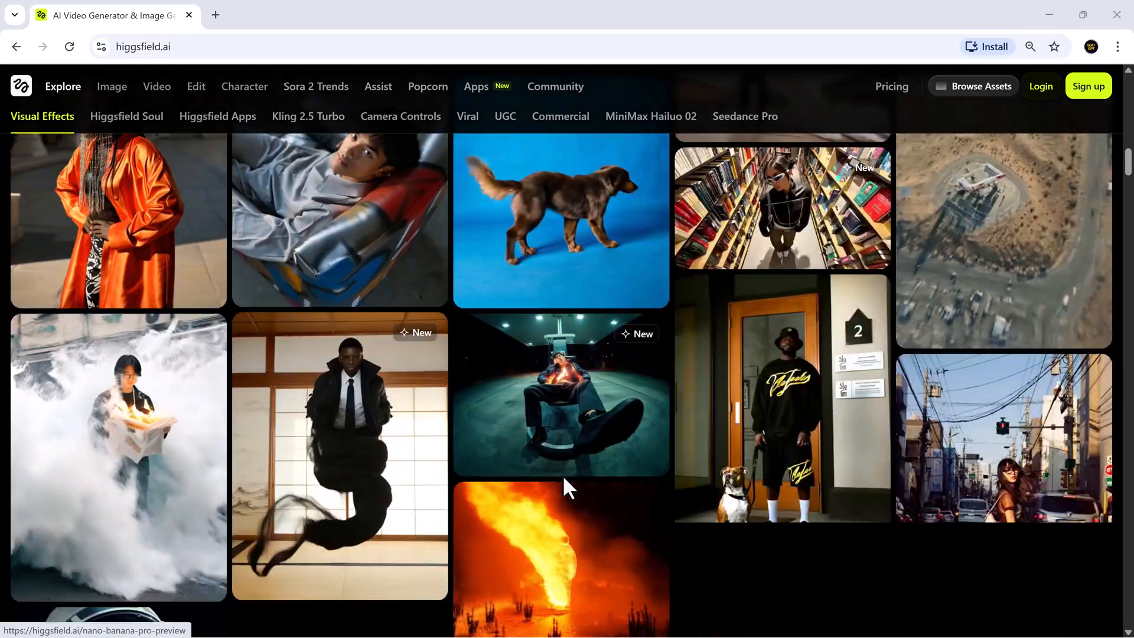
scroll(down, 3)
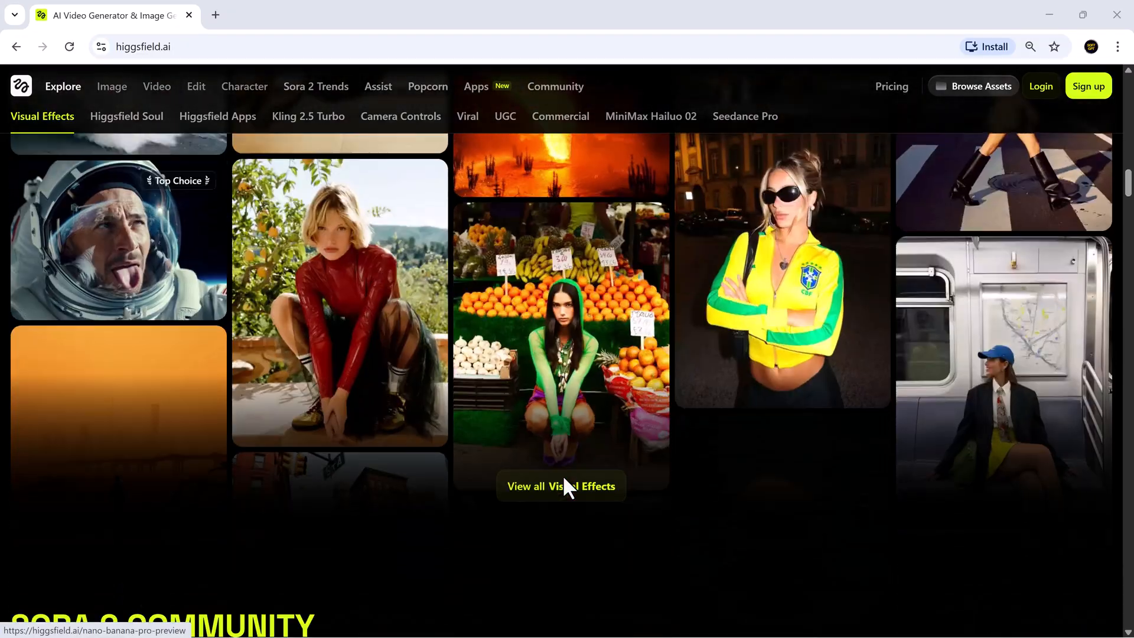
scroll(down, 3)
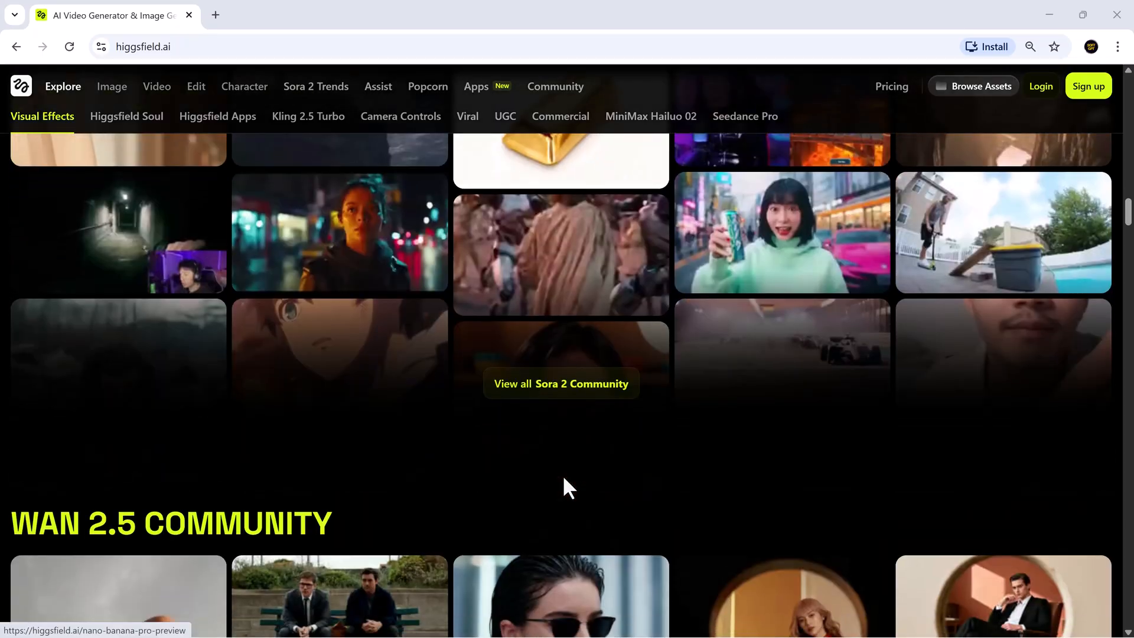
Log in to the personal account and return to the top of the home page
click(126, 116)
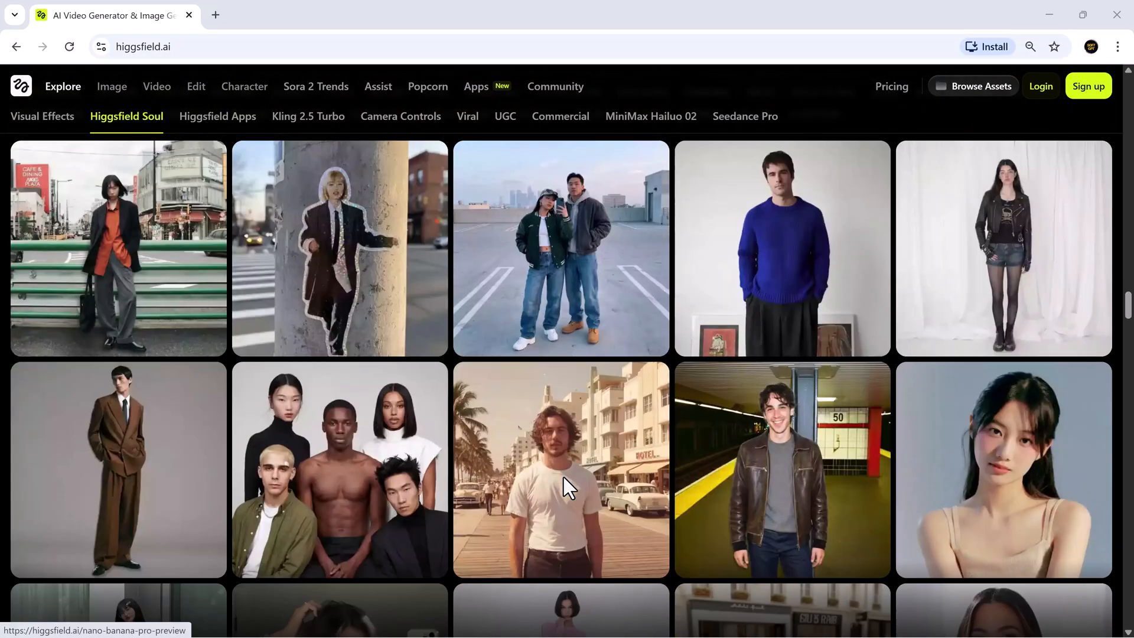
click(217, 115)
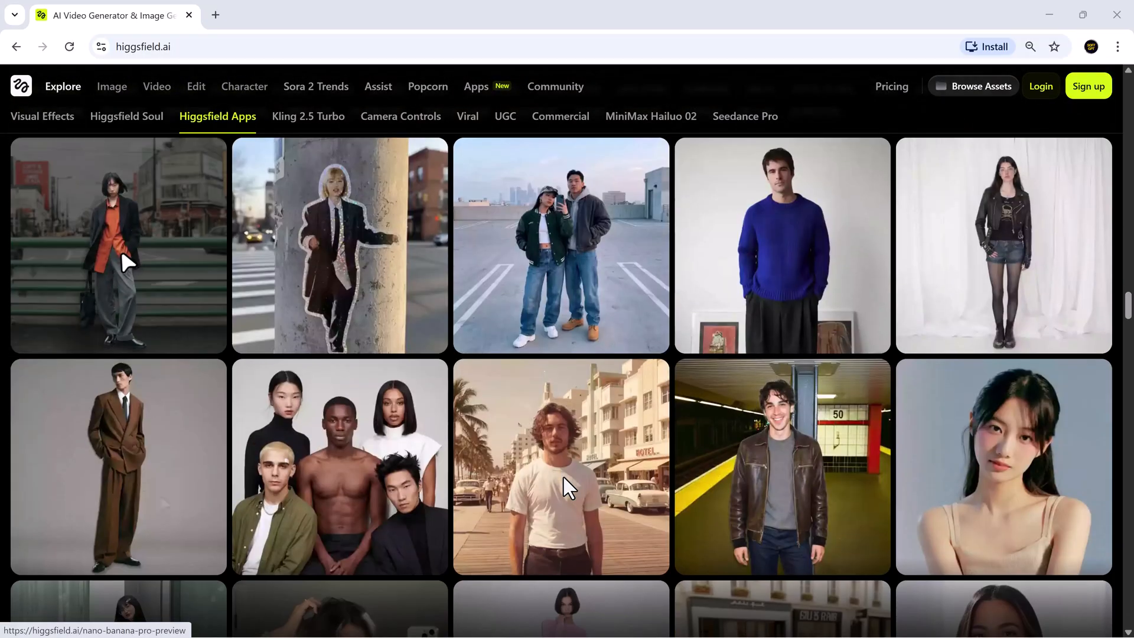
scroll(down, 3)
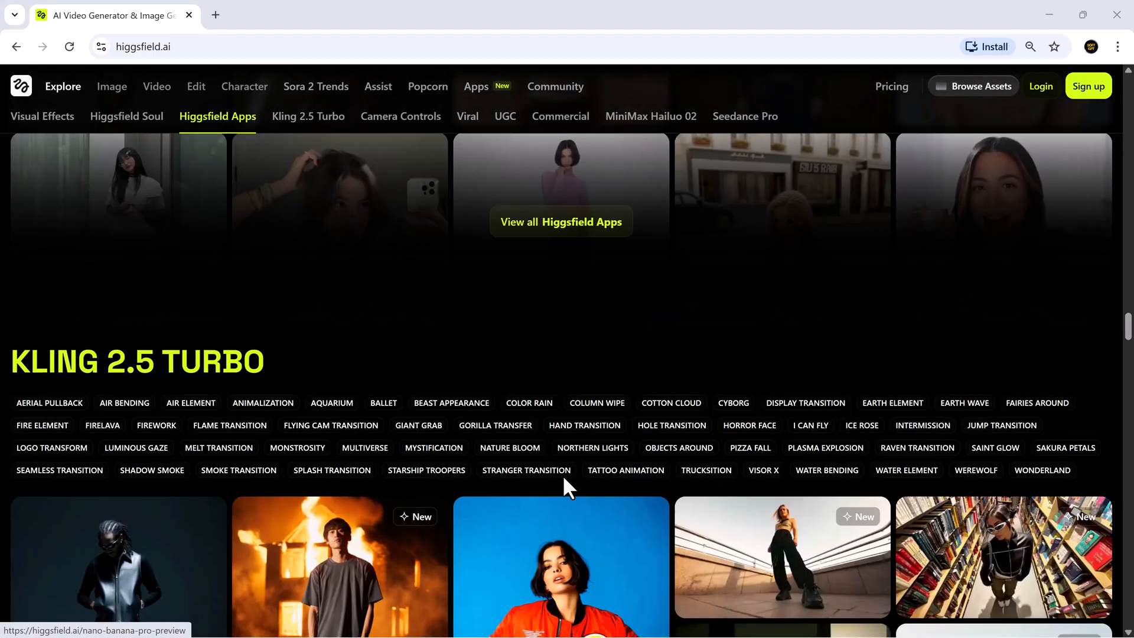
scroll(down, 3)
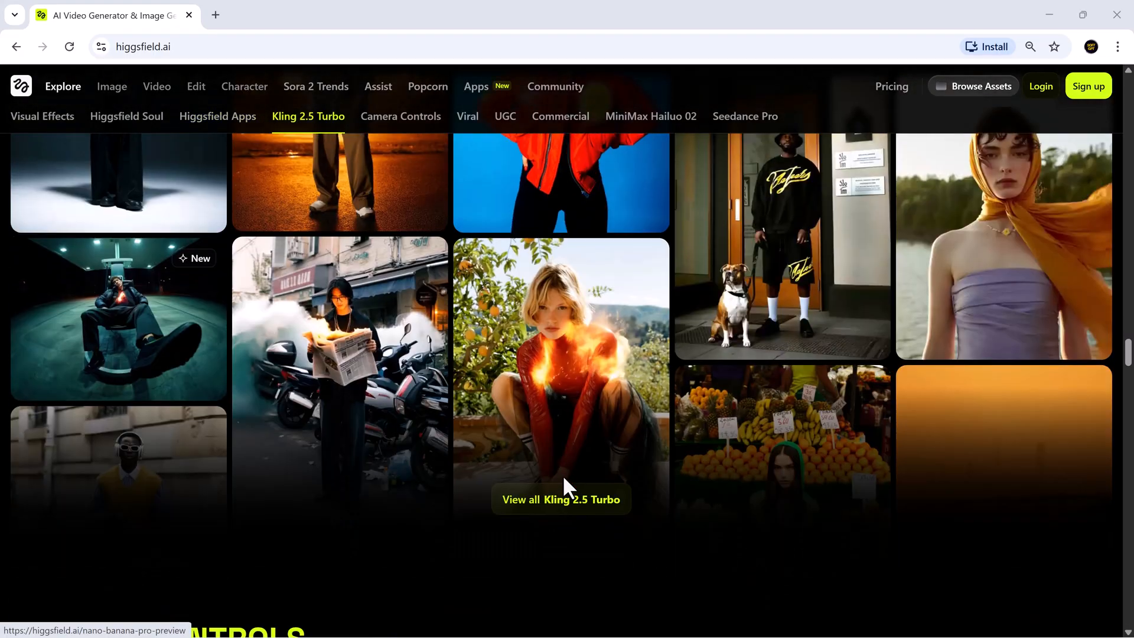
scroll(down, 3)
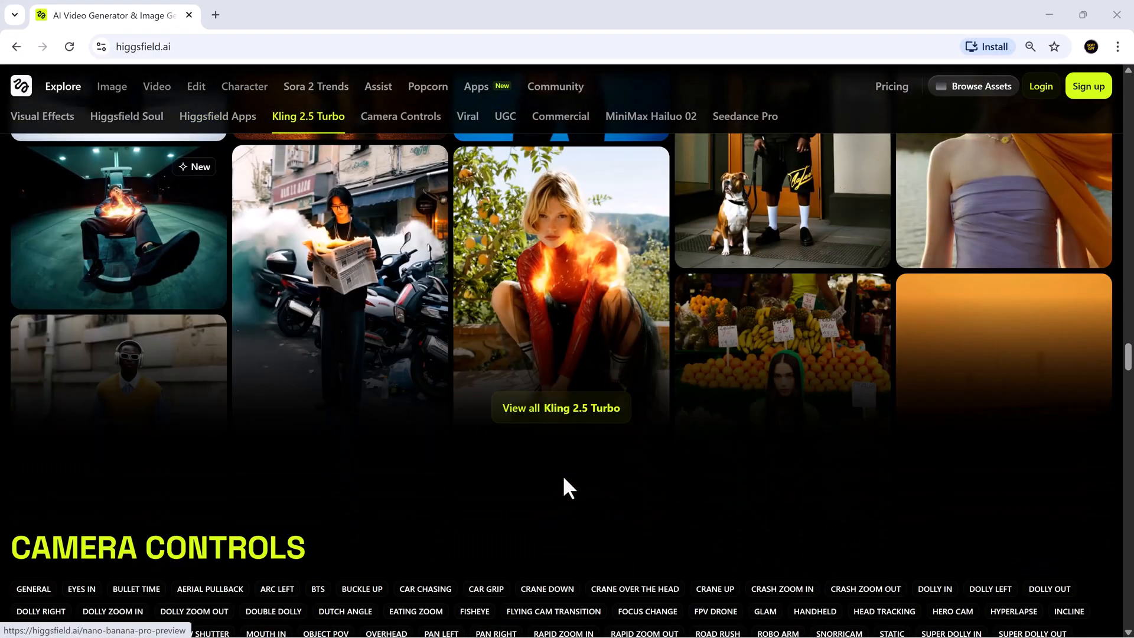
click(400, 116)
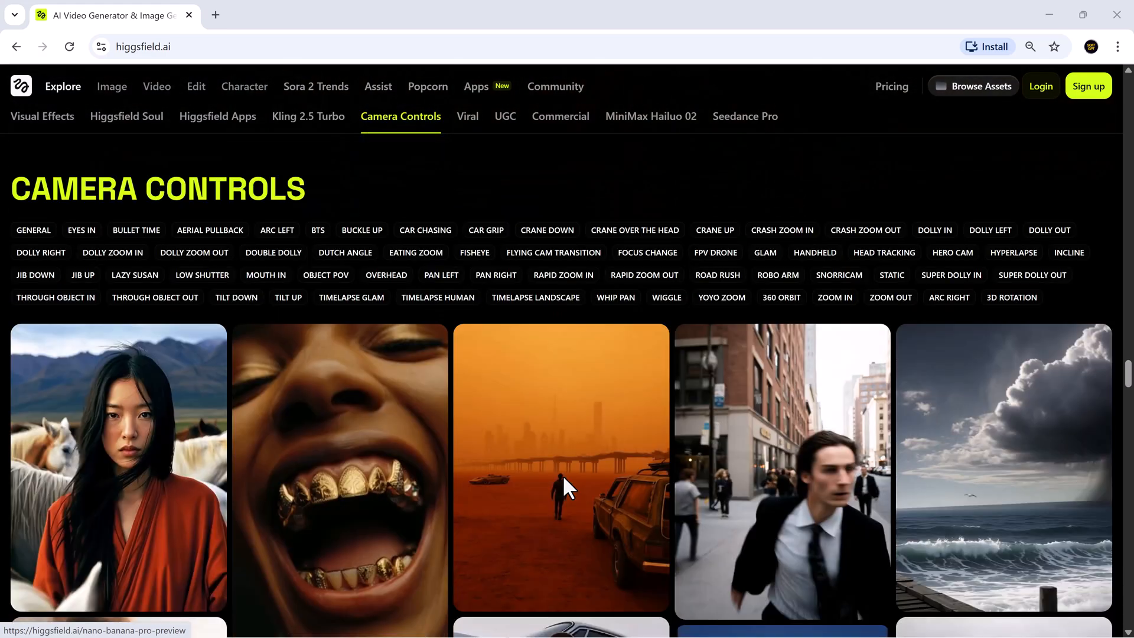
click(42, 117)
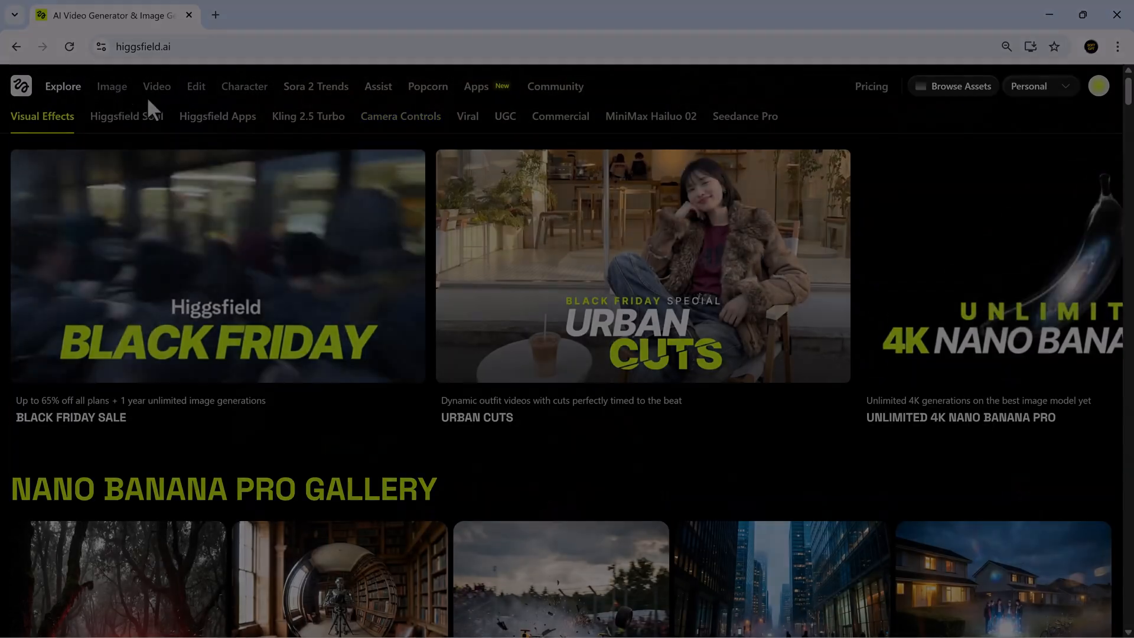
Choose Nano Banana Pro from the Image models menu
click(111, 86)
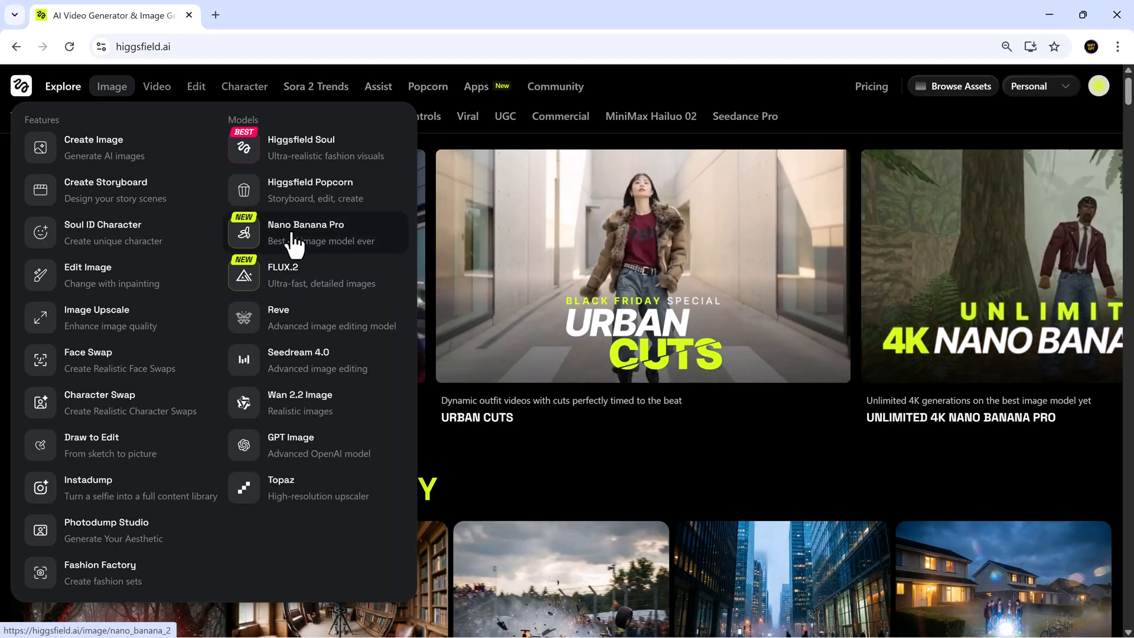
click(305, 232)
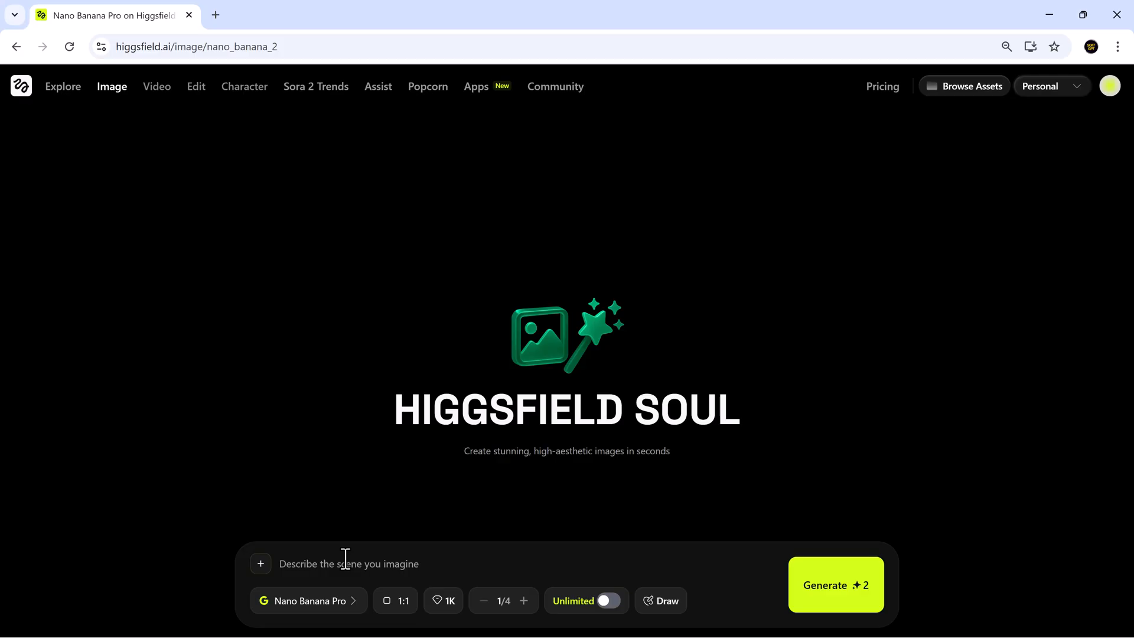
Enter the prompt 'A dynamic cinematic action scene featuring a hero leaping through the air, debris flying...'
text(A dynamic cinematic action scene featuring a hero leaping through the air, debris flying, dramatic lighting, ultra-sharp details, motion blur accents, intense atmosphere, high-contrast shadows, 8K realism, epic film style)
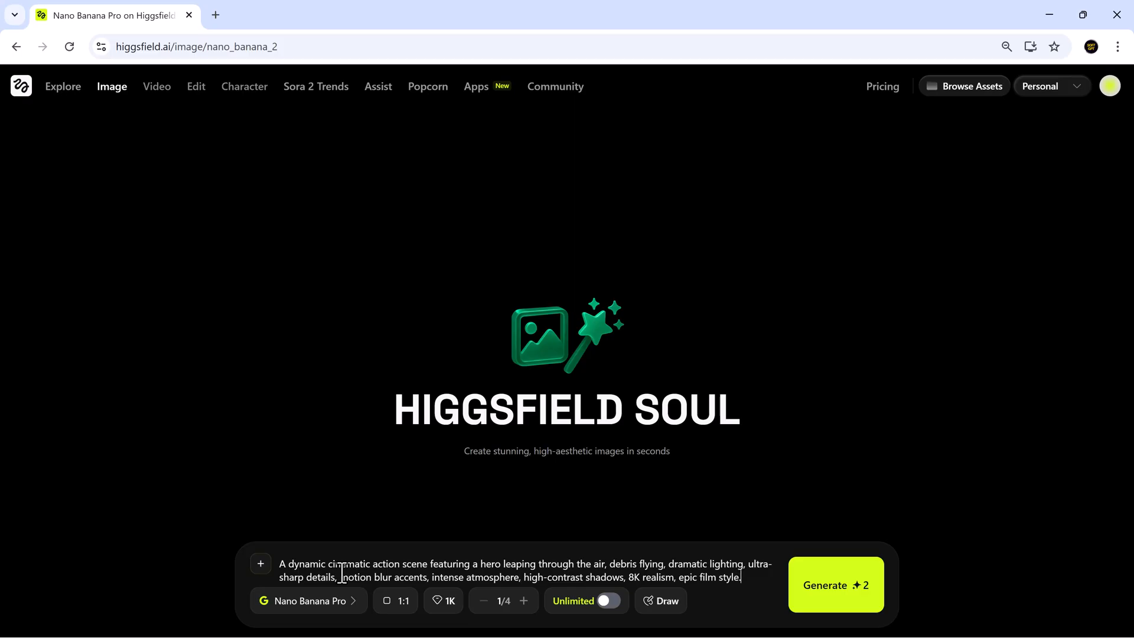
click(307, 600)
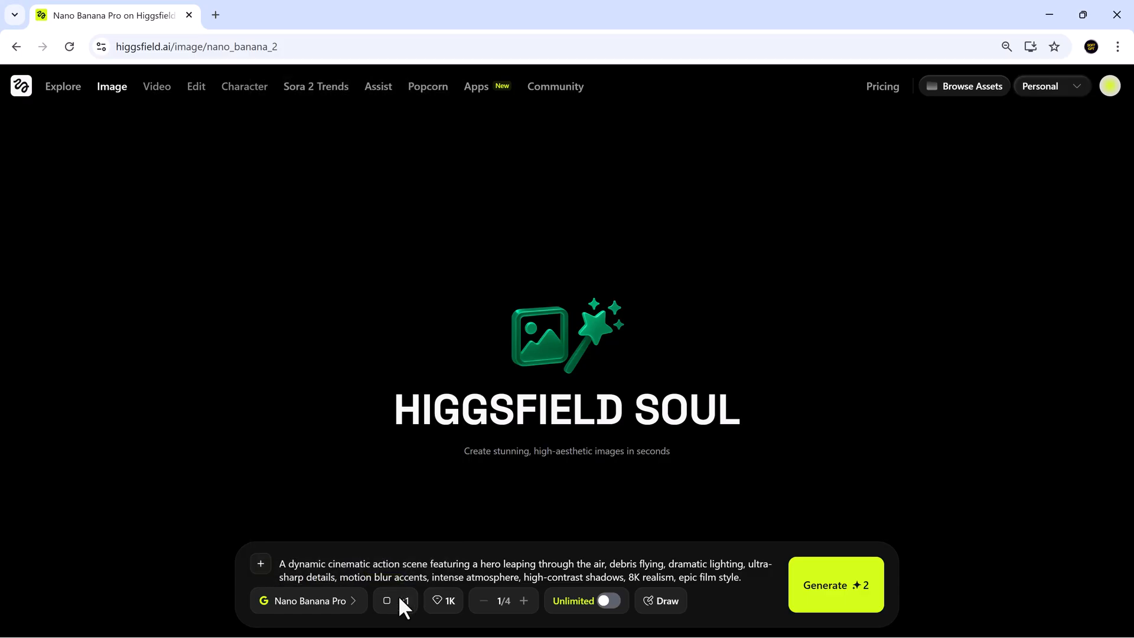
Set 16:9 aspect ratio and 4K quality, then generate the hero image
click(394, 600)
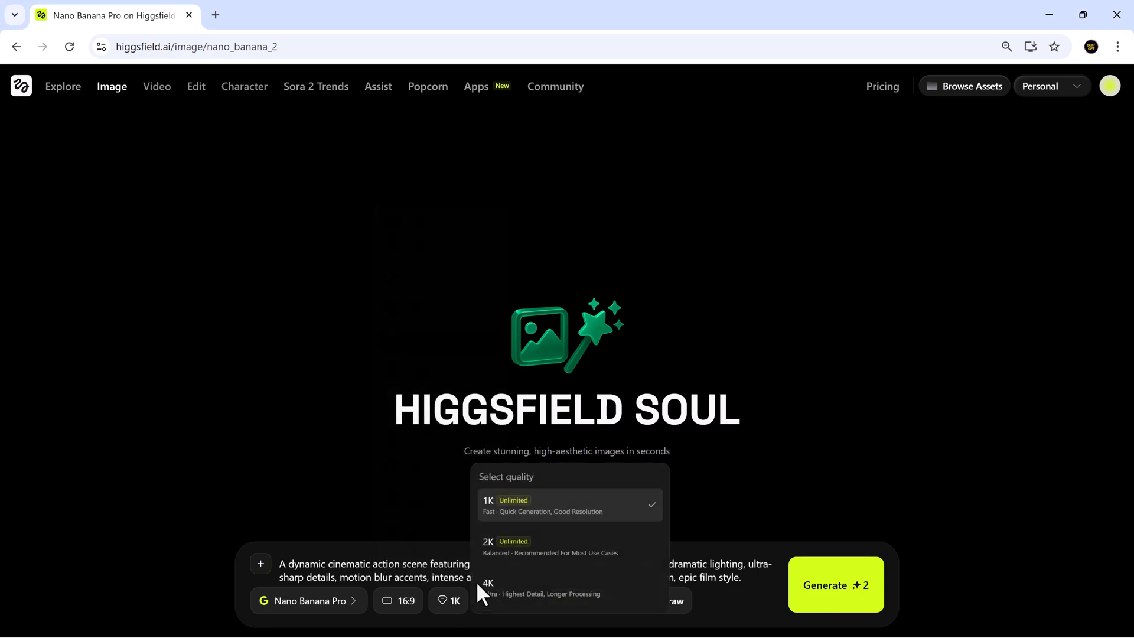
click(488, 583)
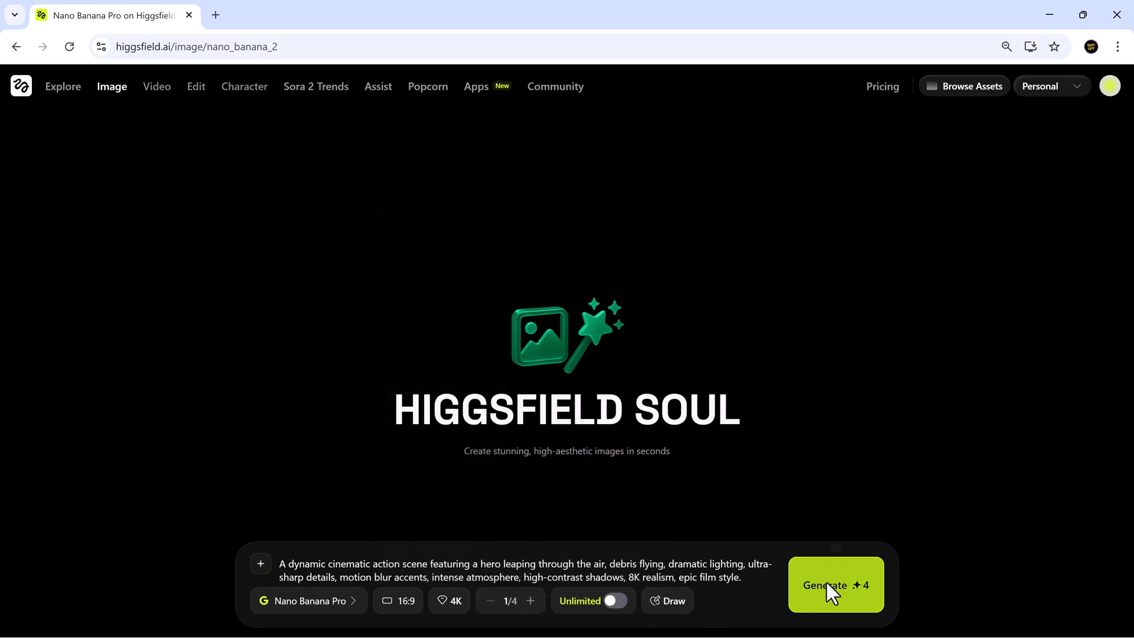
click(835, 585)
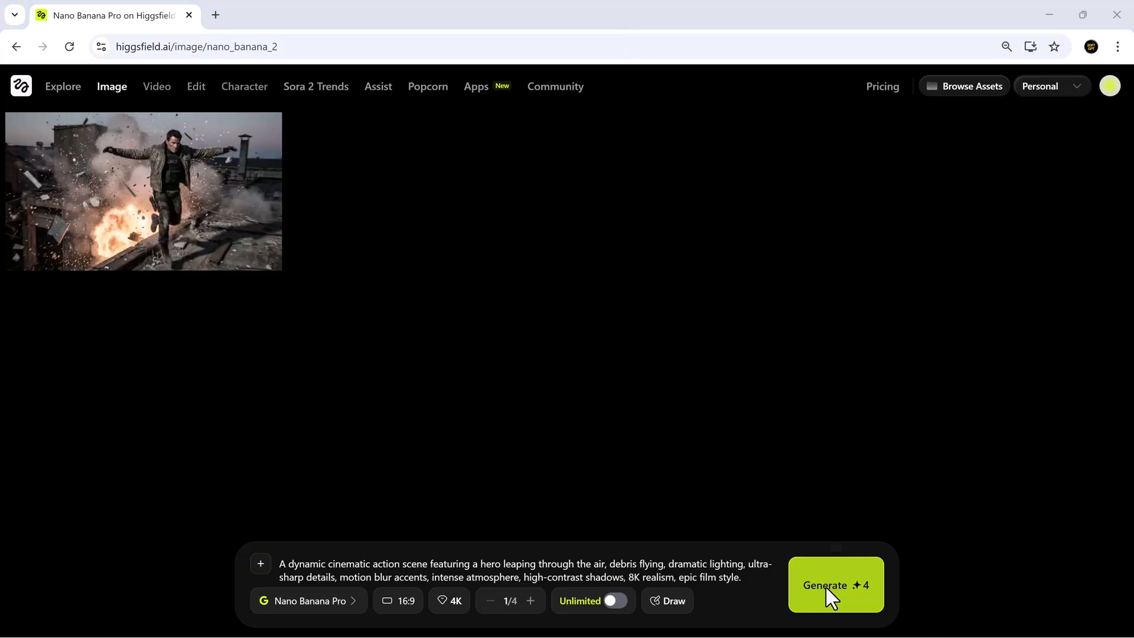
mouse_move(282, 223)
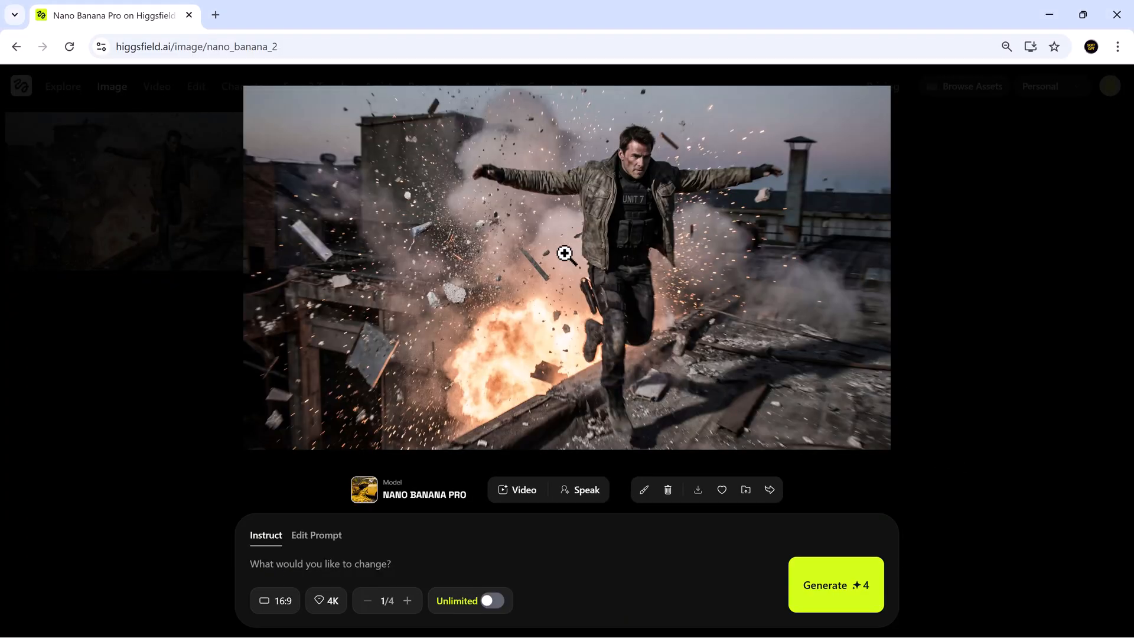
mouse_move(652, 309)
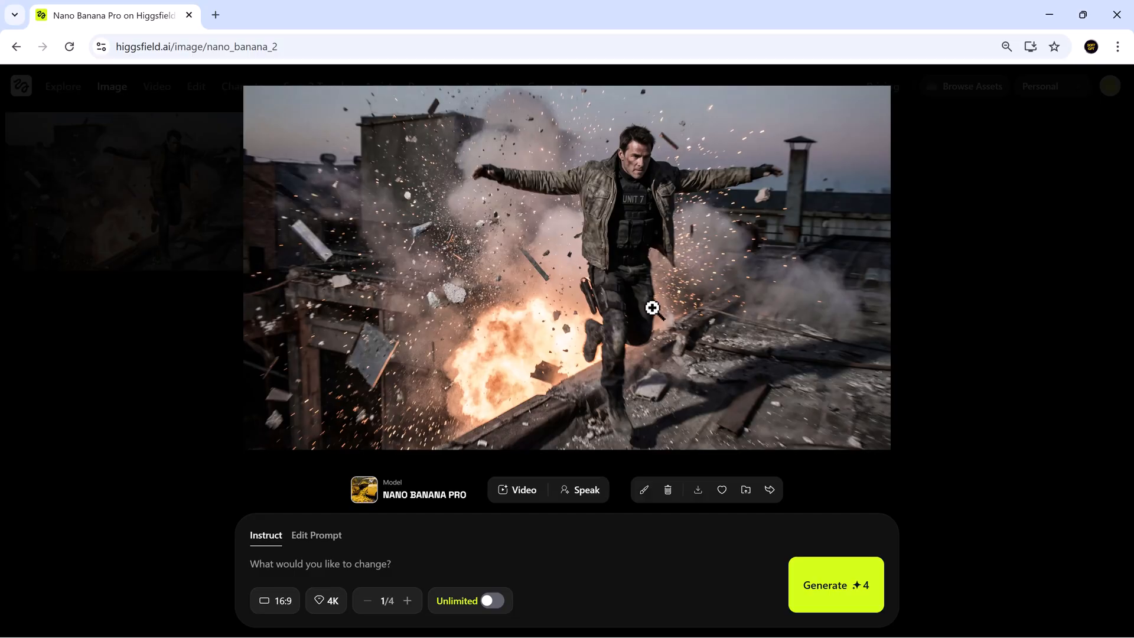
mouse_move(356, 543)
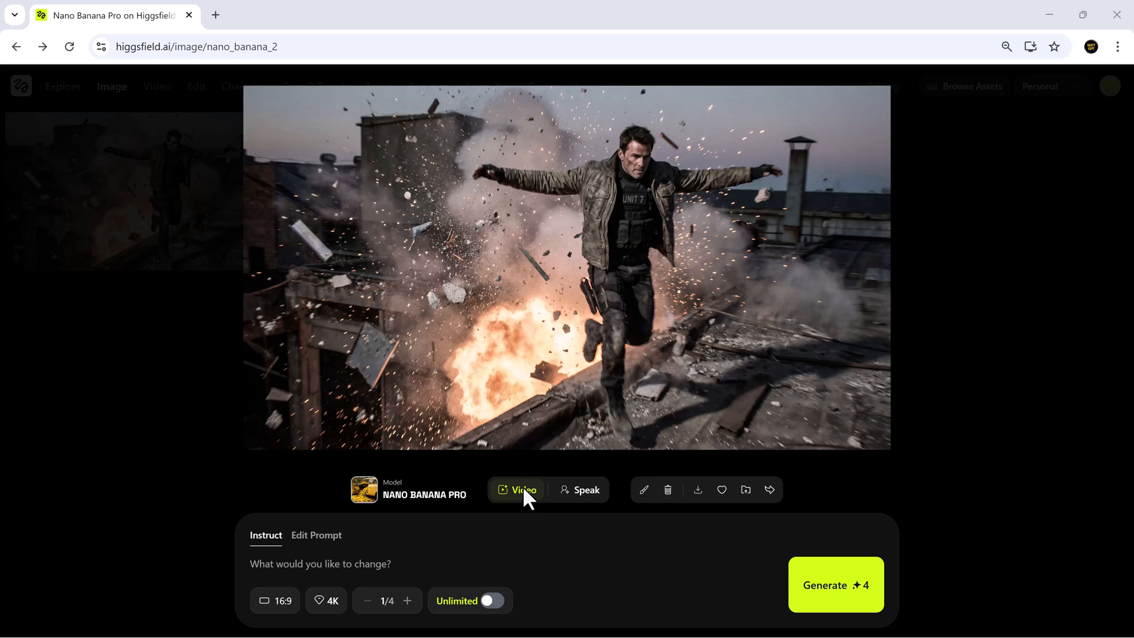
Send the hero image to video with the prompt 'Hero in intense action scene while a hidden sniper aims at him...'
click(518, 489)
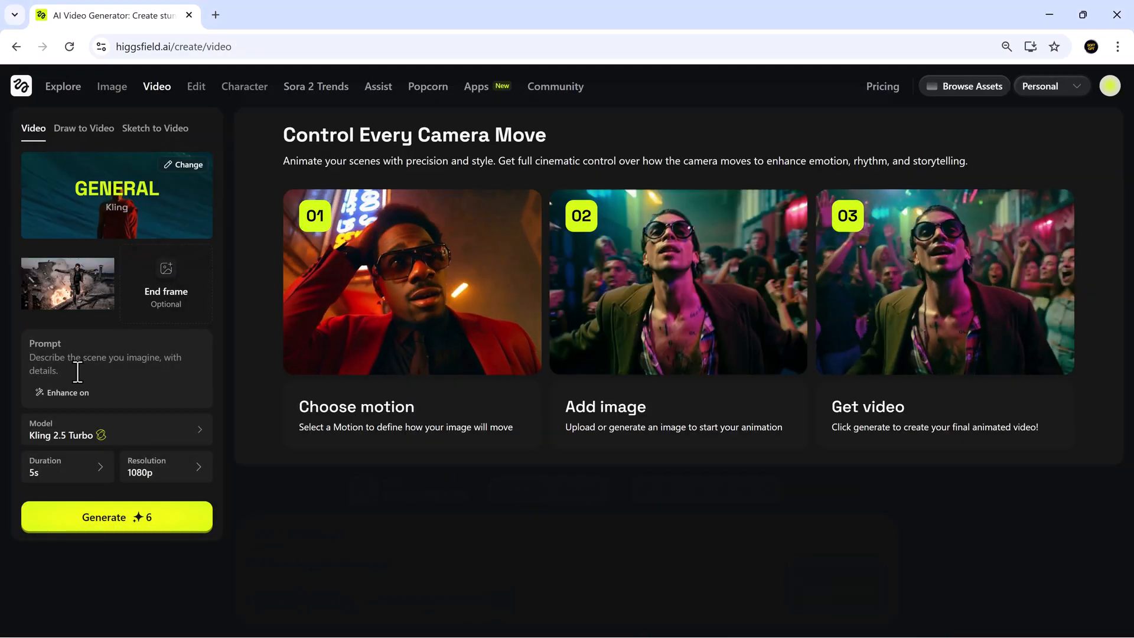
text(Hero in intense action scene while a hidden sniper aims at him from a distance, dramatic tension, dynamic lighting, motion blur, cinematic 8K)
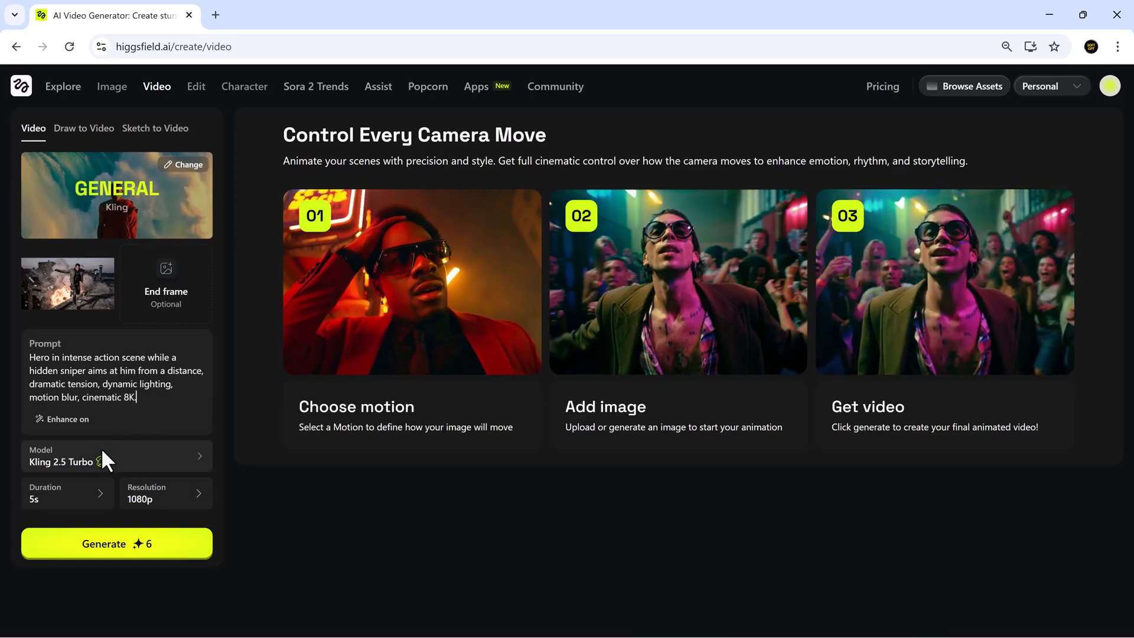
Select Google Veo 3.1 Fast as the video model and start generating
click(116, 456)
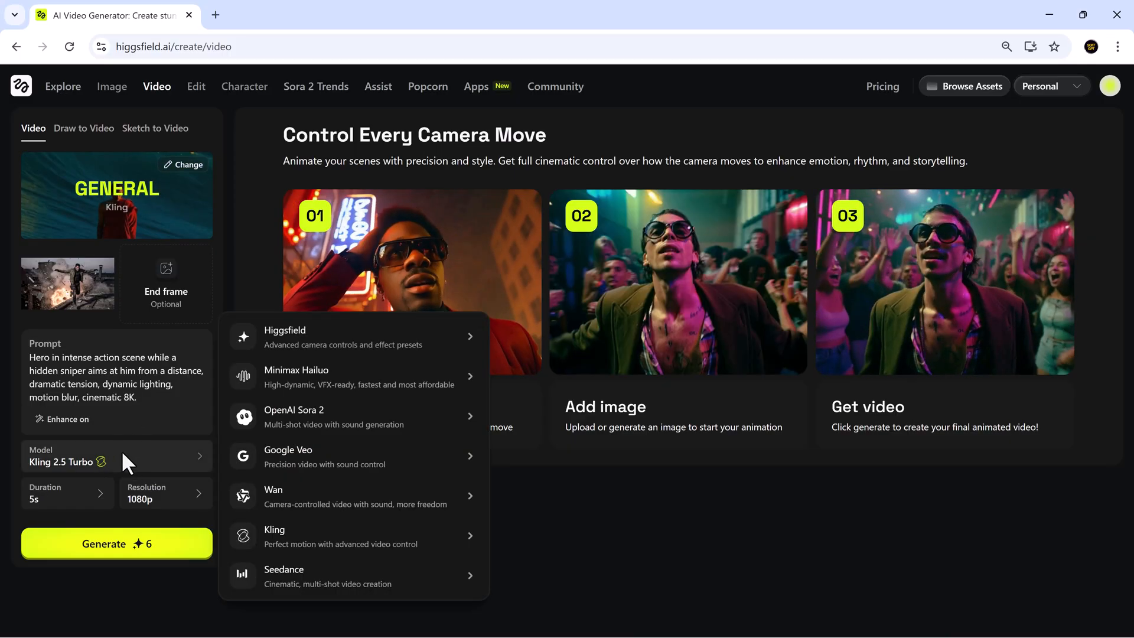
mouse_move(288, 450)
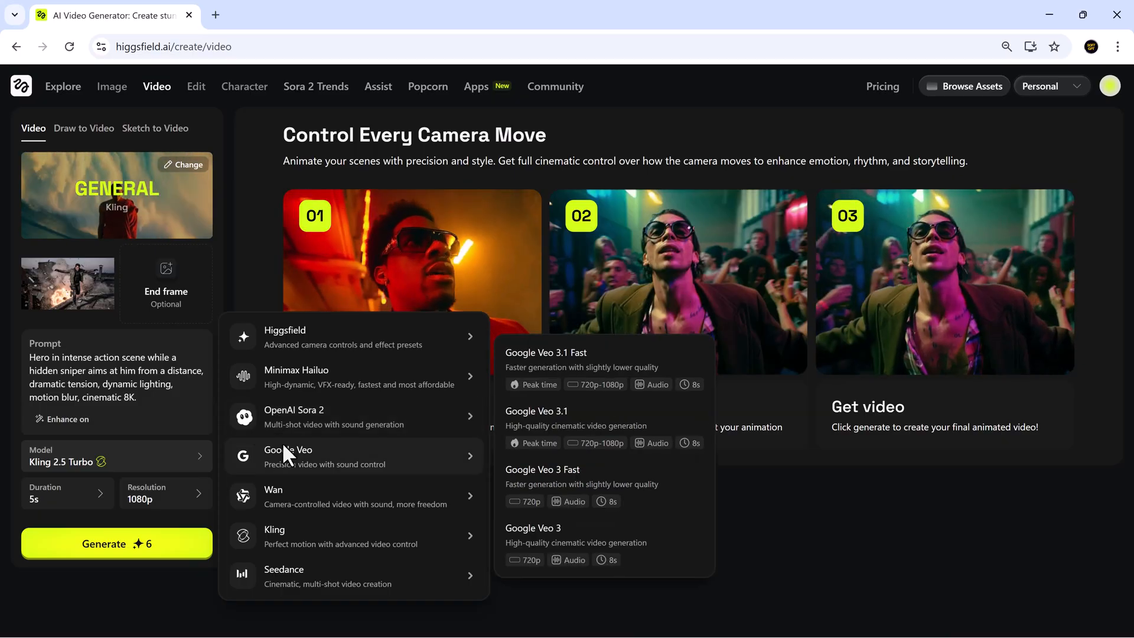
click(546, 361)
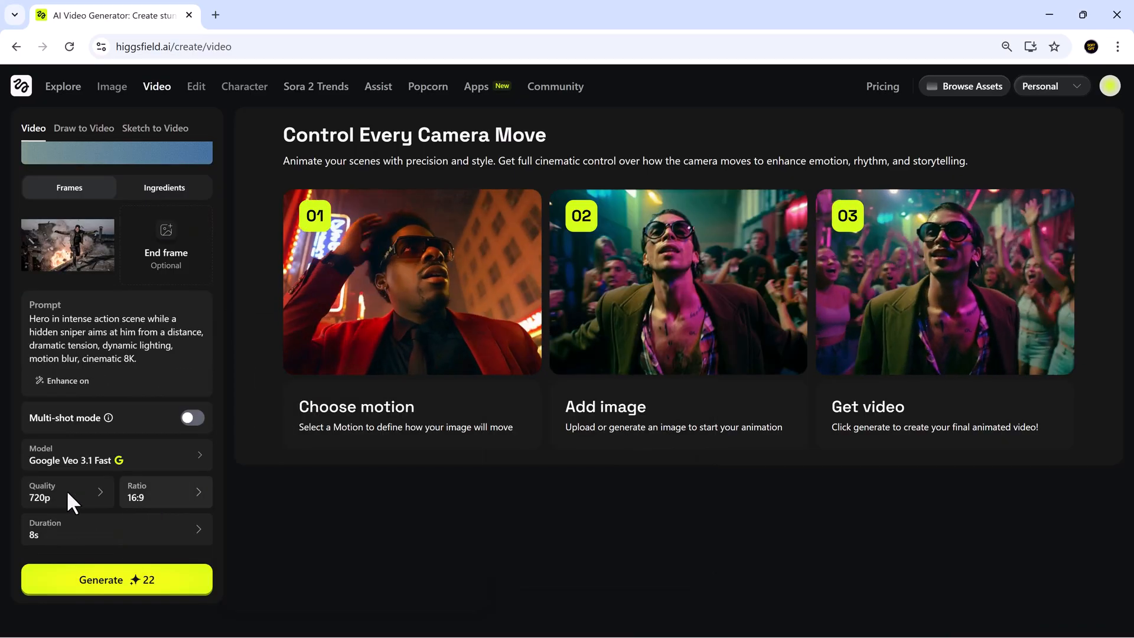
click(67, 492)
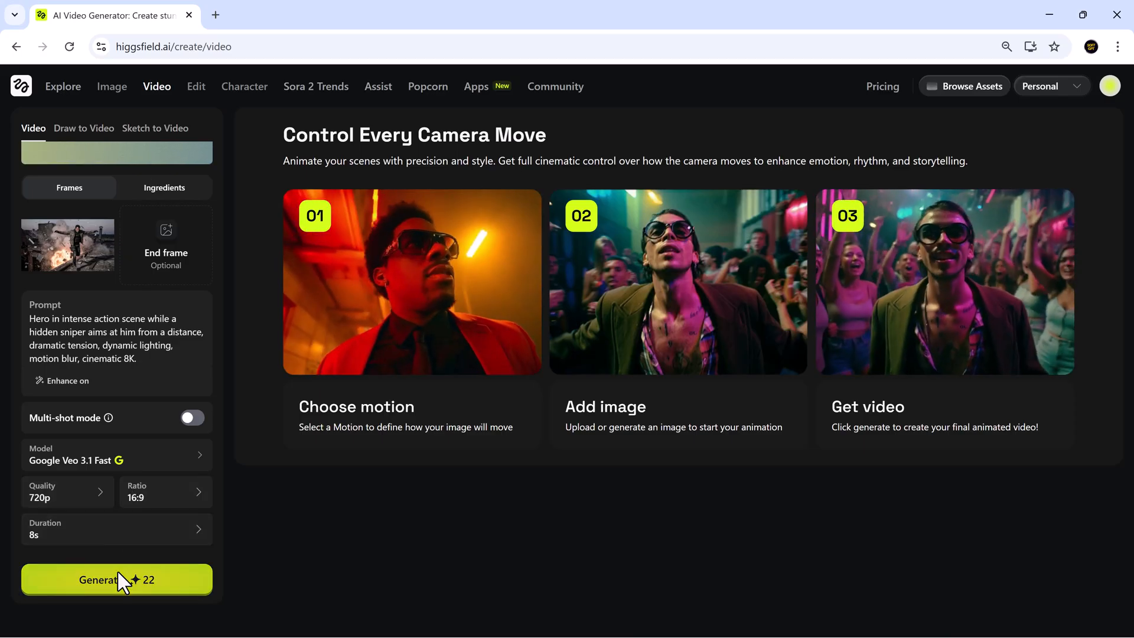
click(117, 578)
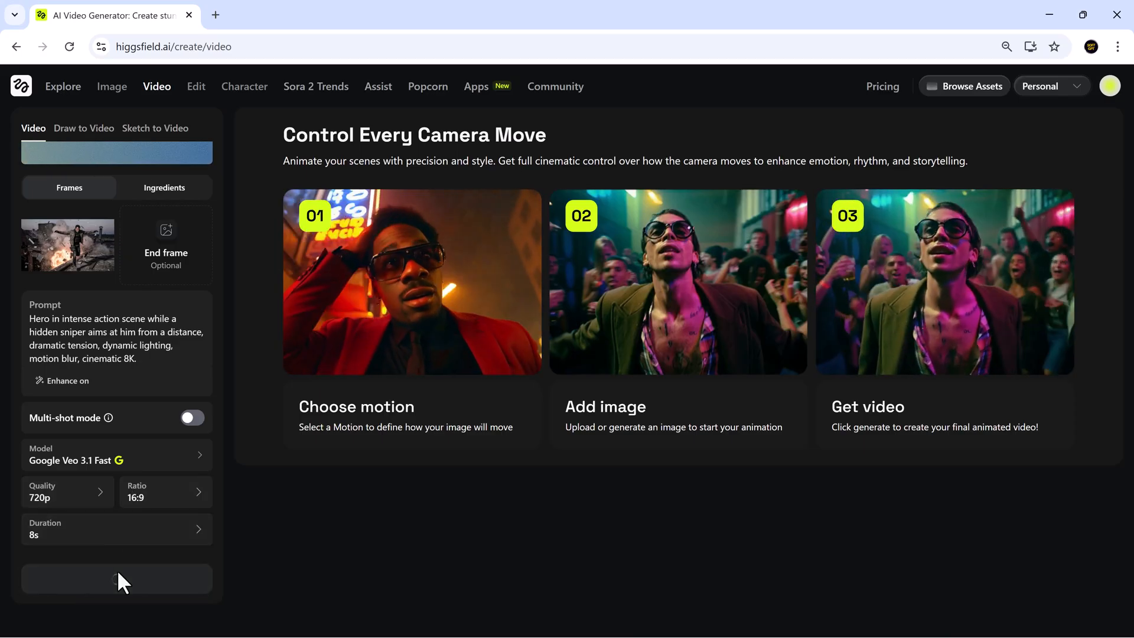
Play the finished 8-second hero explosion video, download it, and replay it from the start
click(115, 578)
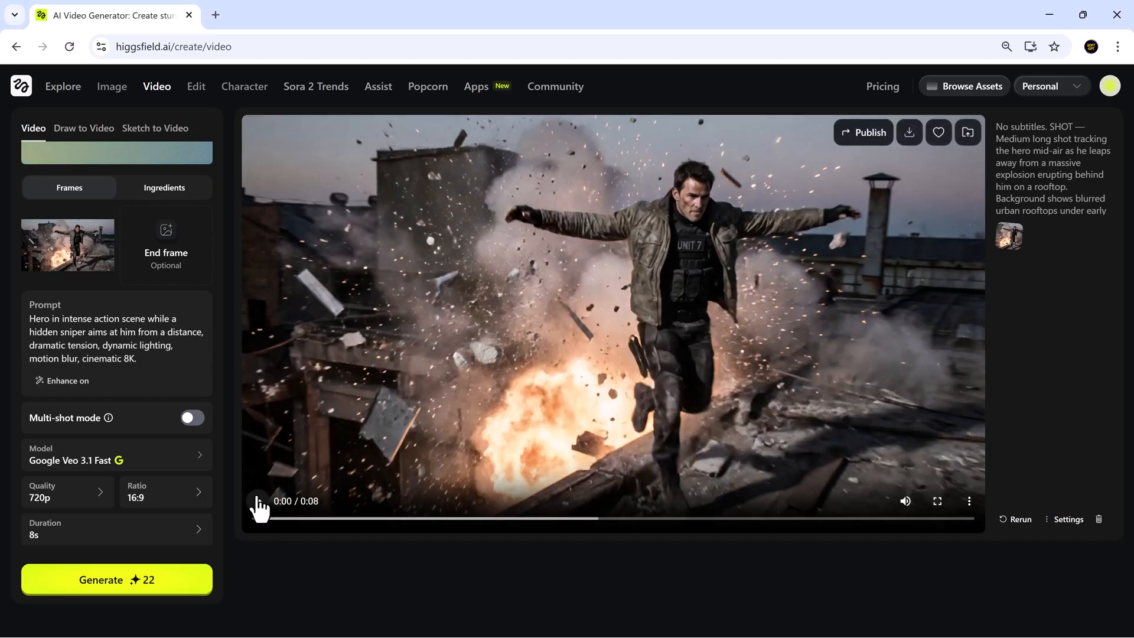
click(259, 501)
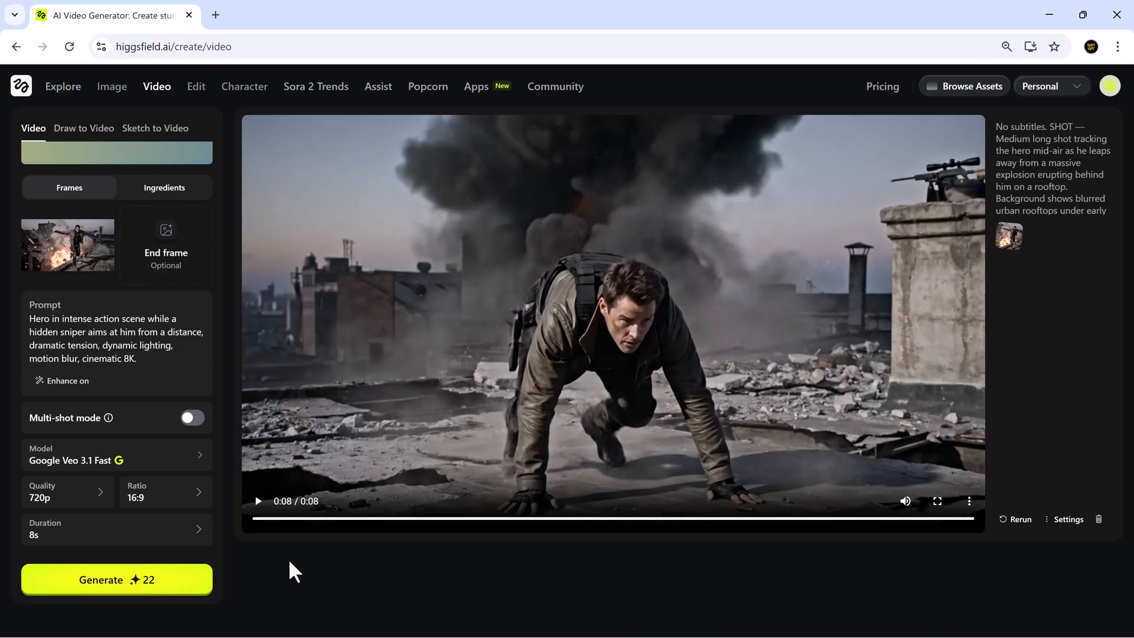
mouse_move(897, 163)
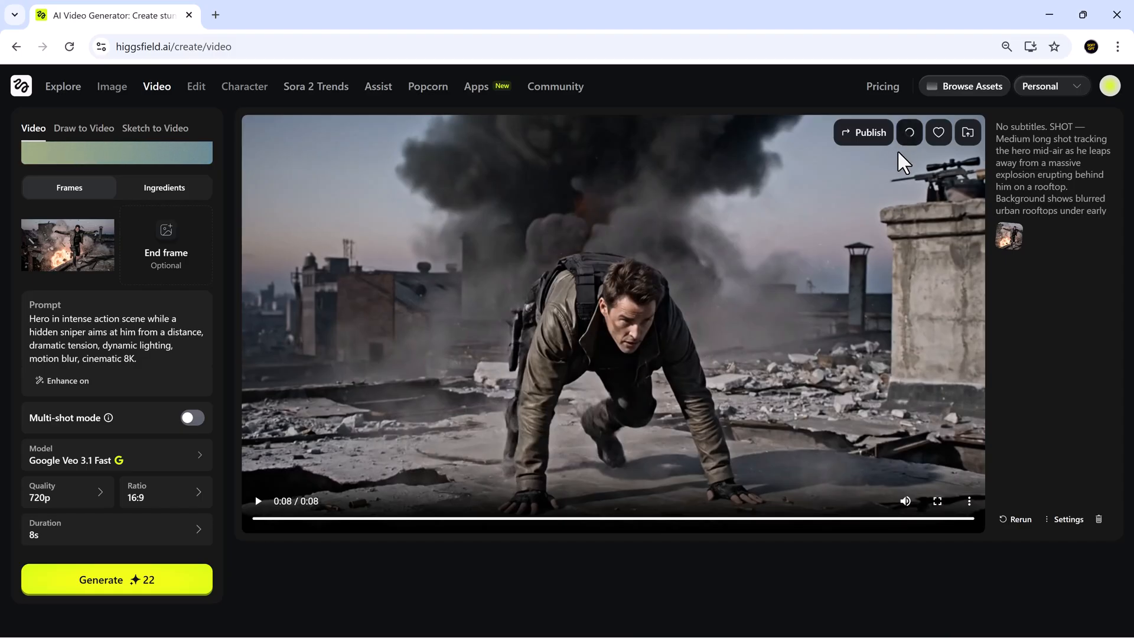
mouse_move(909, 149)
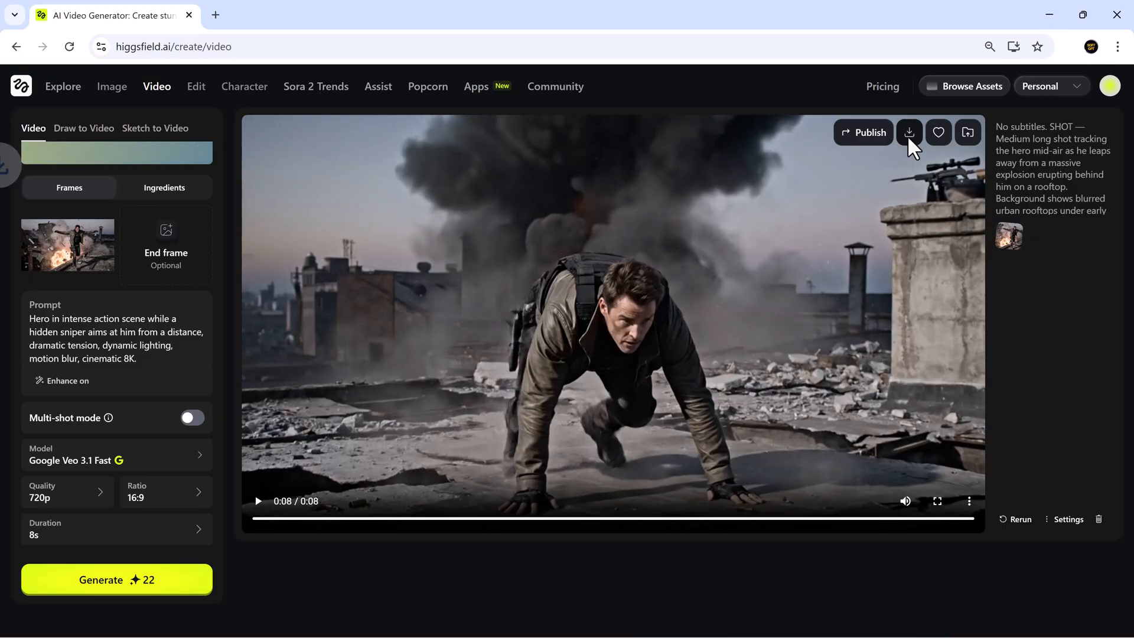
click(908, 132)
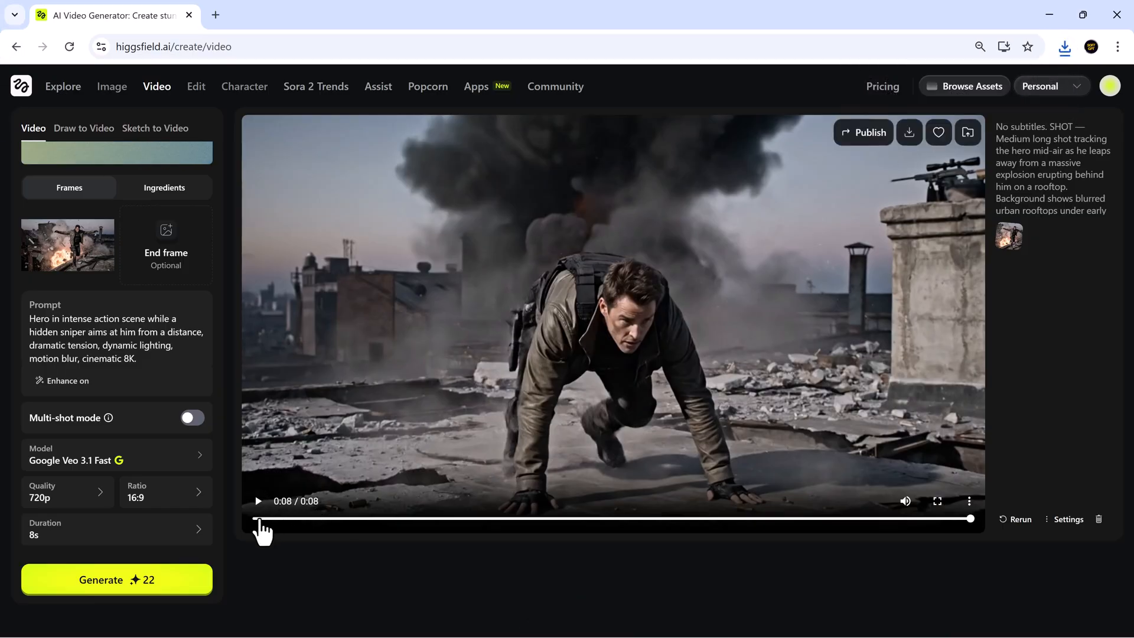
click(266, 519)
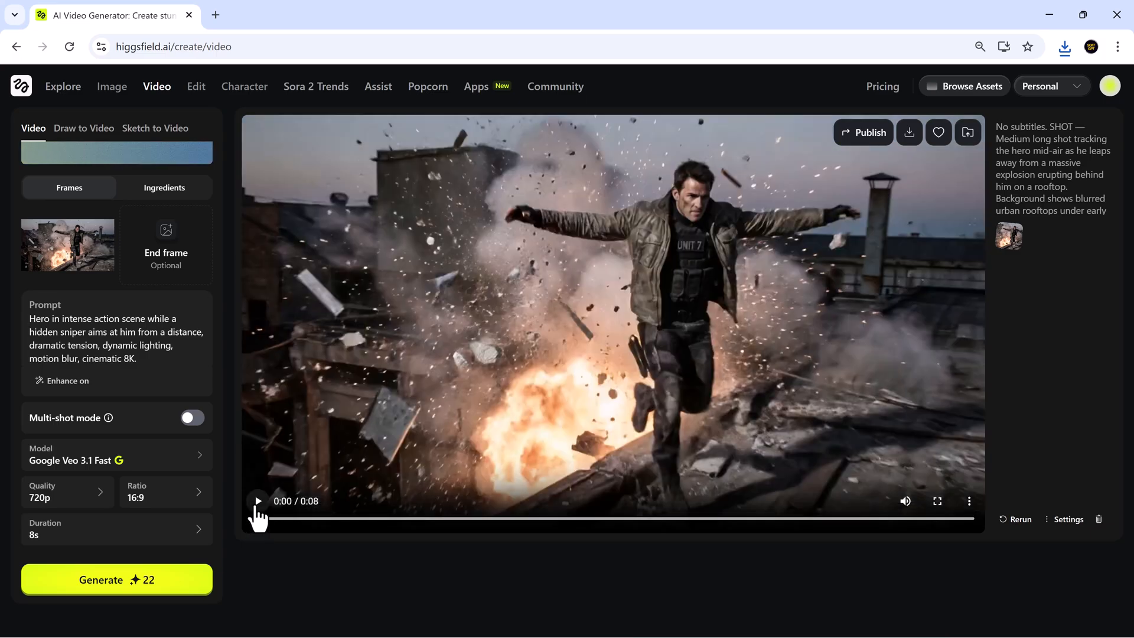
click(257, 501)
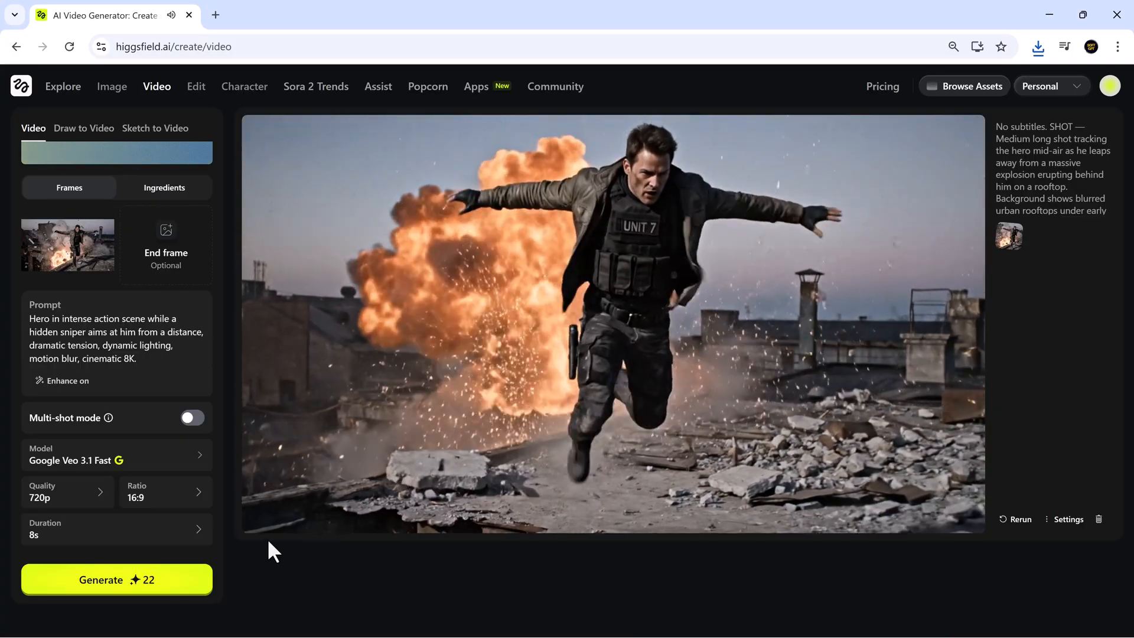
In the image generator, enter the prompt 'Three girls sitting in a coffee shop, drinking coffee and enjoying together.'
click(112, 86)
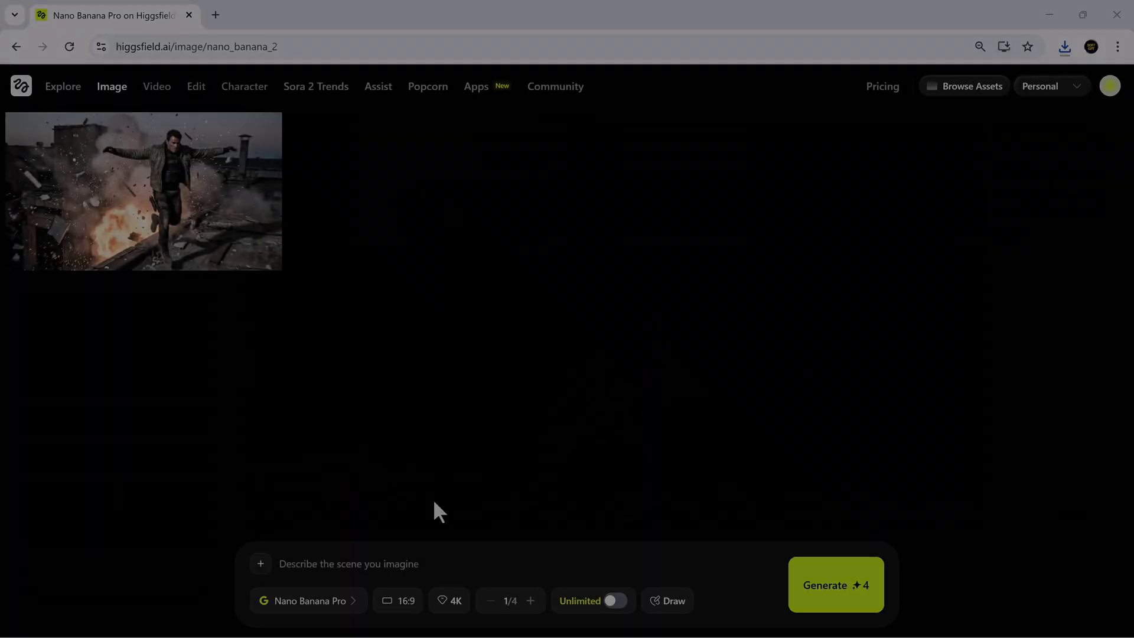
click(349, 563)
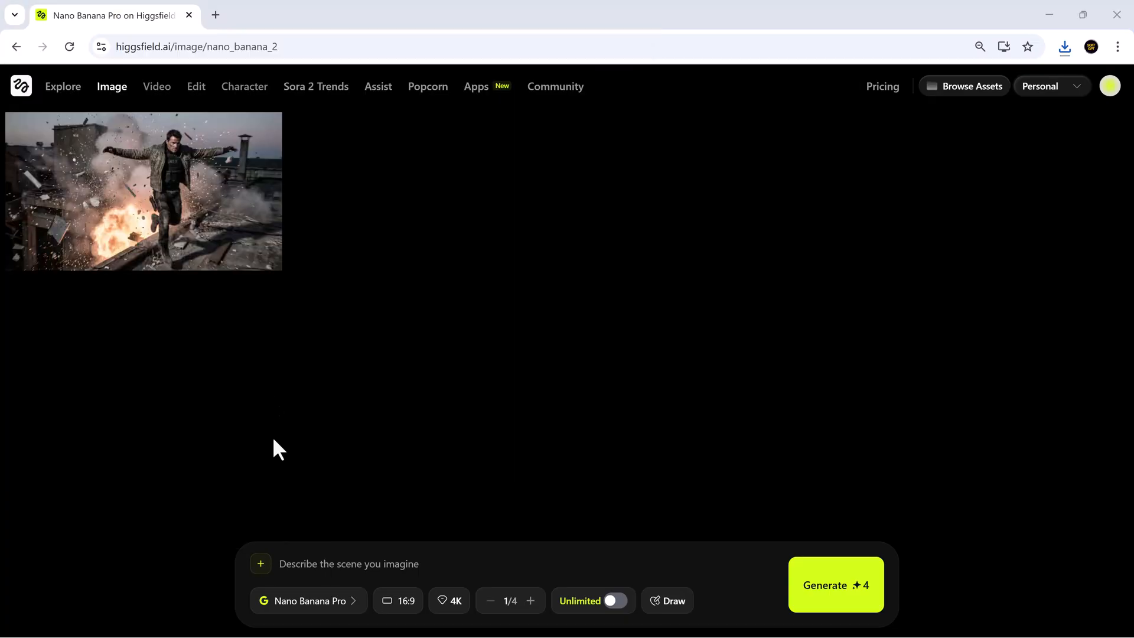
text(Three girls sitting in a coffee shop, drinking coffee and enjoying together.)
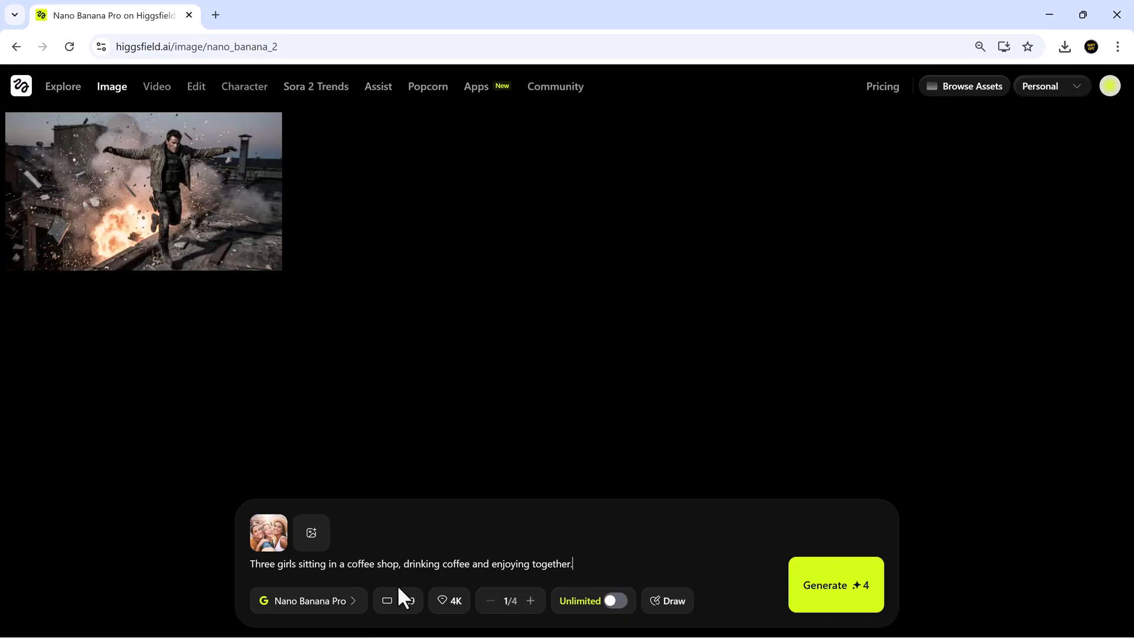
Raise the image count to 2 and generate the coffee shop images
click(531, 600)
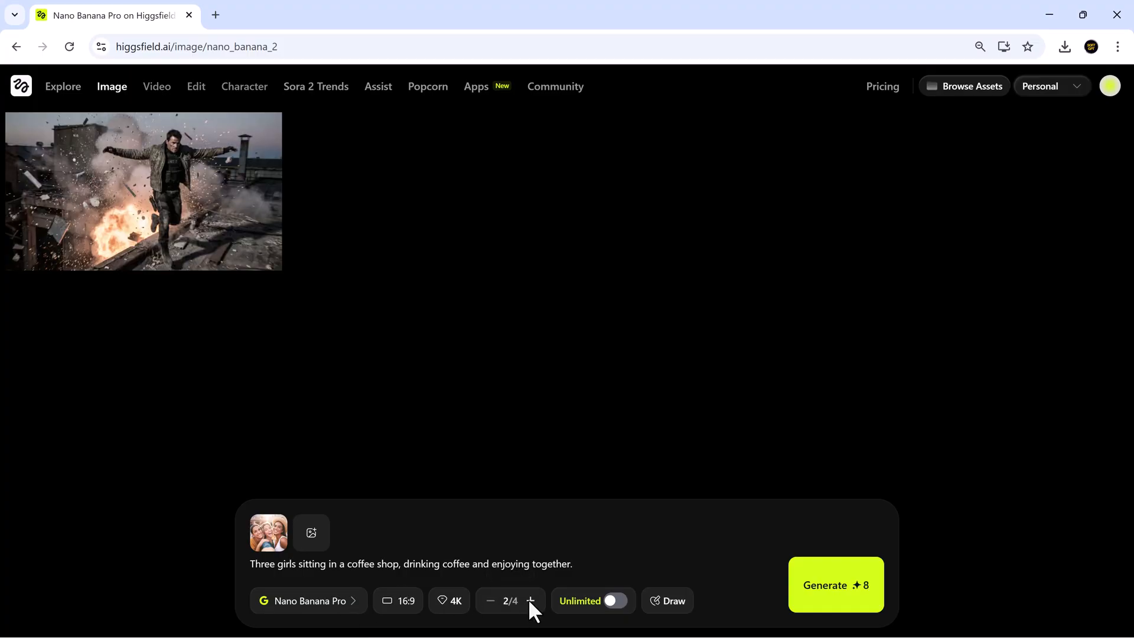
click(835, 585)
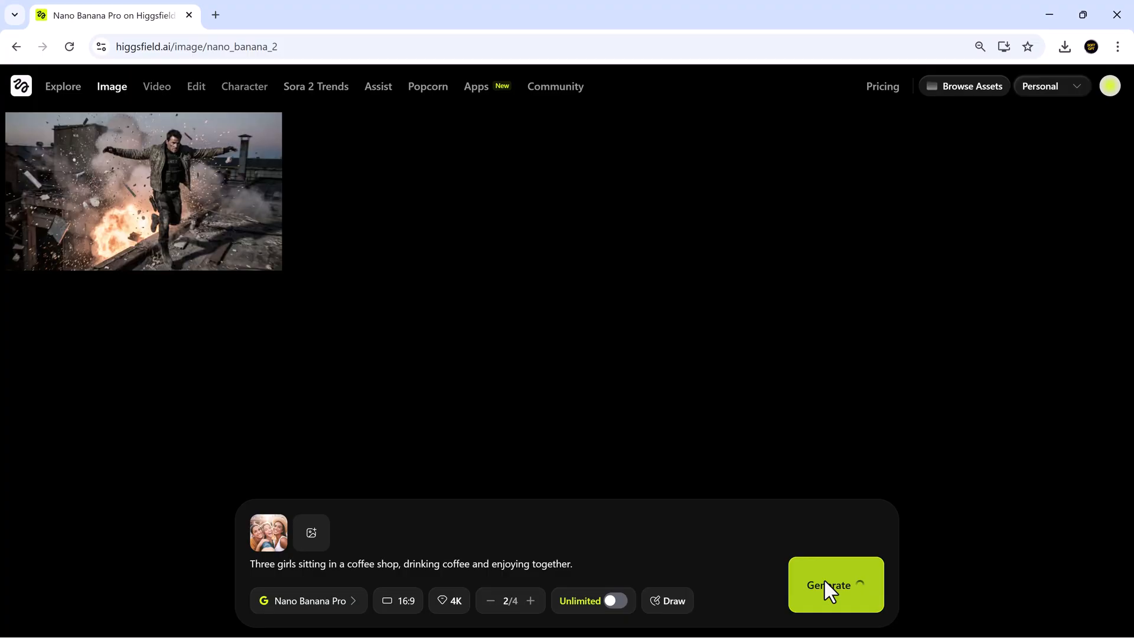
click(835, 585)
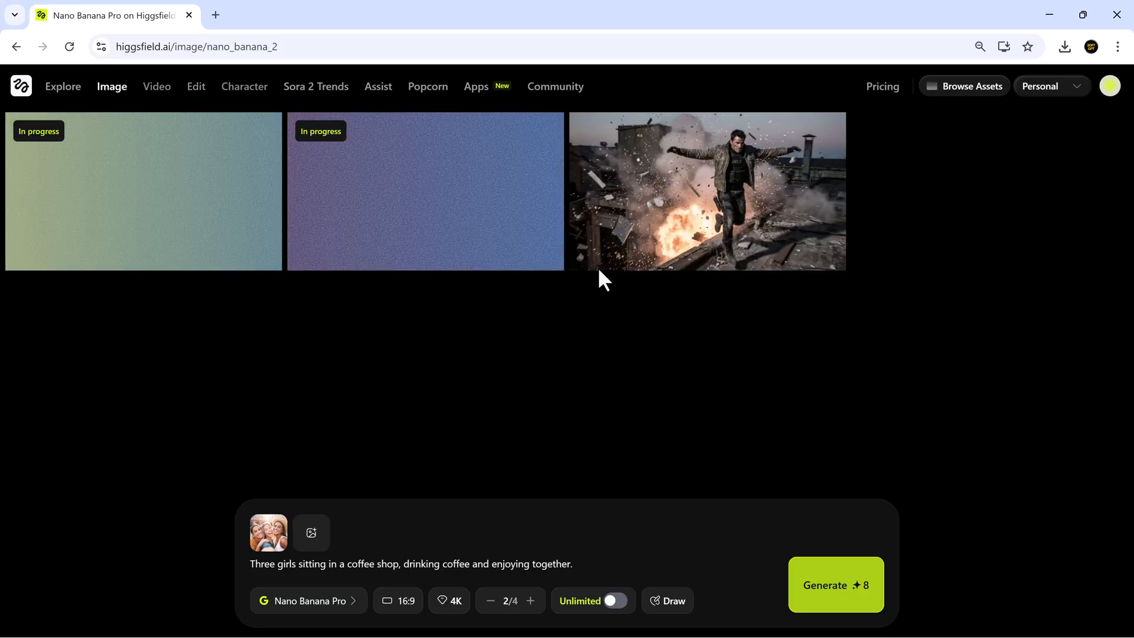
Open the finished coffee shop image and send it to video as the start frame
click(706, 191)
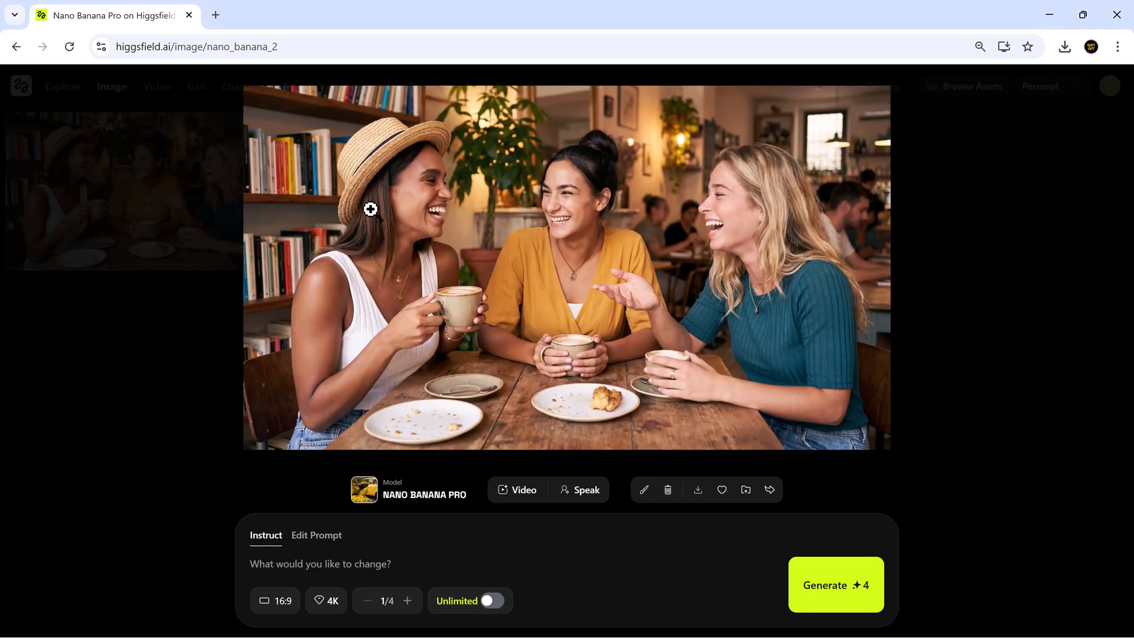
mouse_move(933, 538)
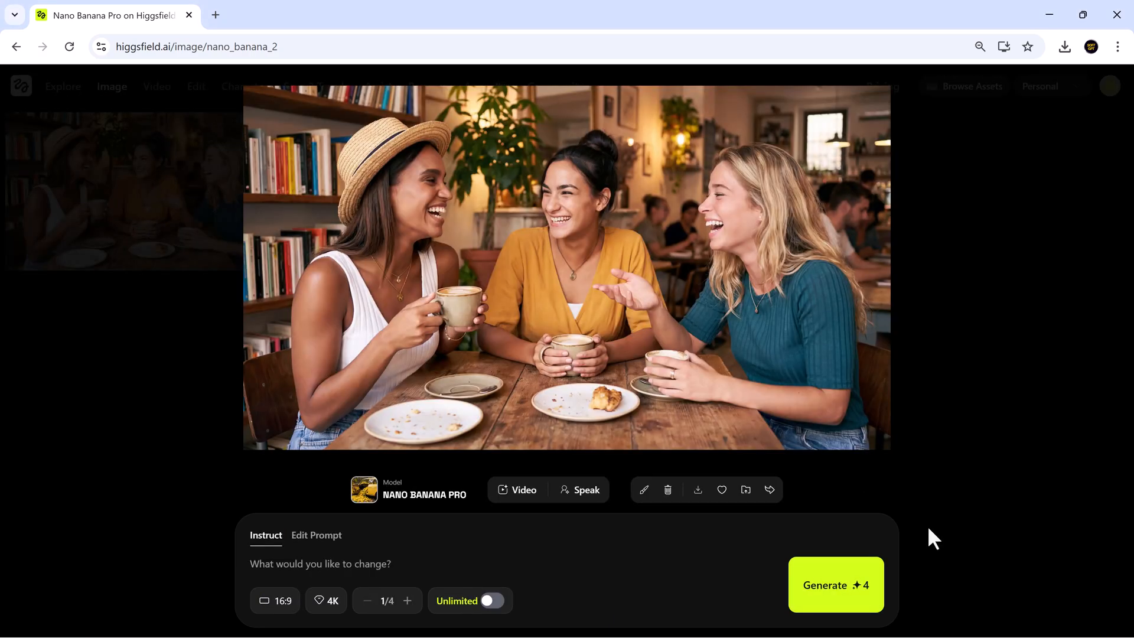
mouse_move(452, 412)
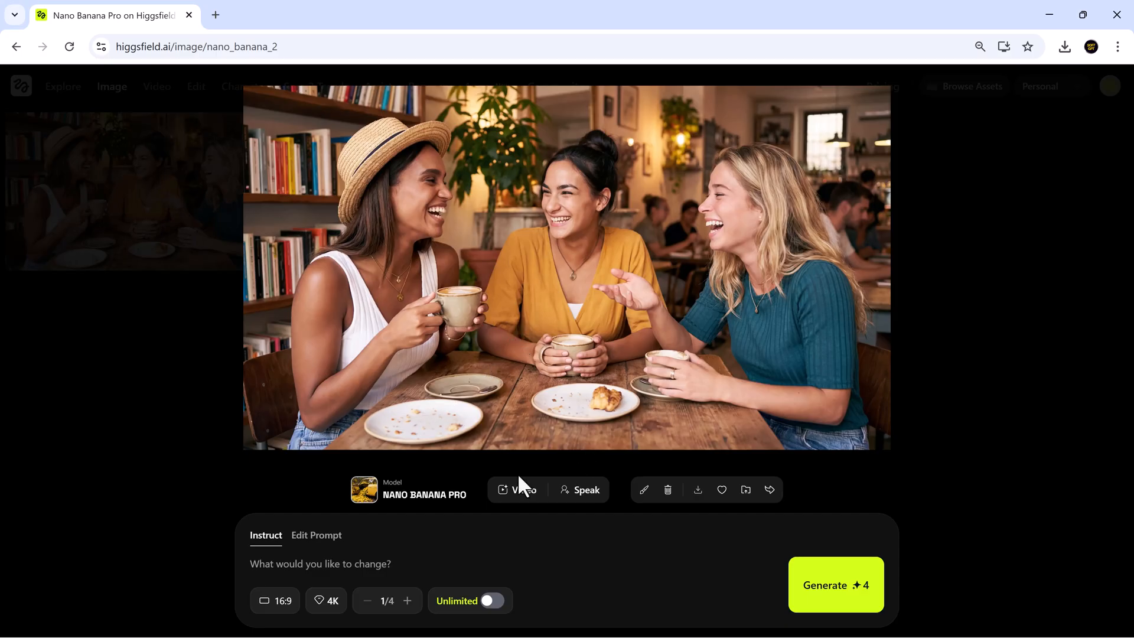
click(518, 489)
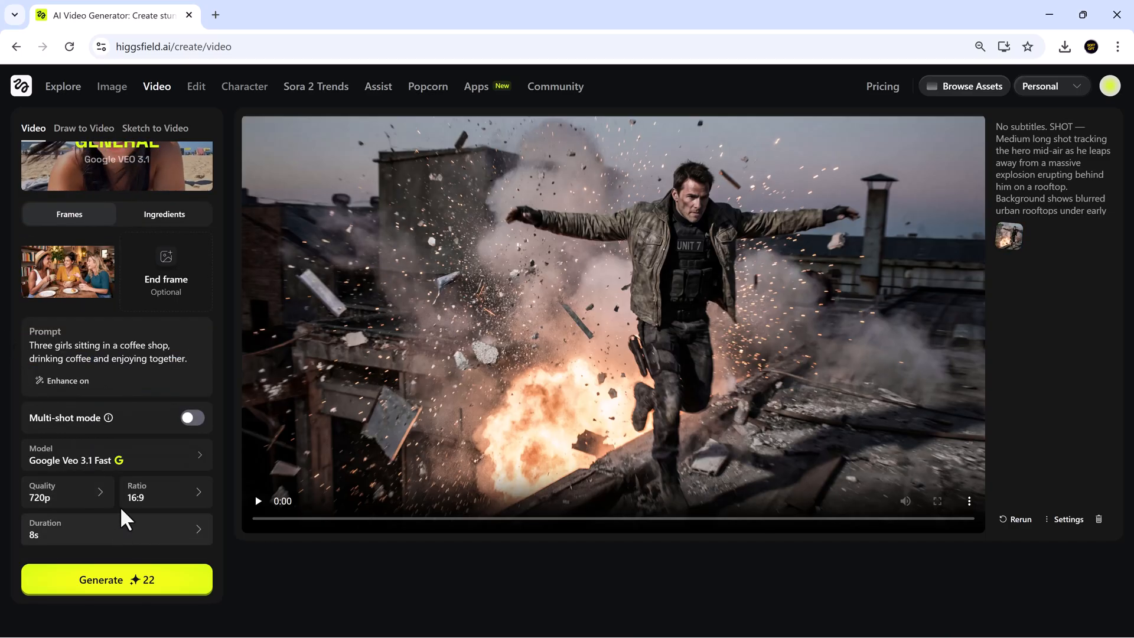
Generate the 8-second coffee shop video and play it back twice
click(117, 578)
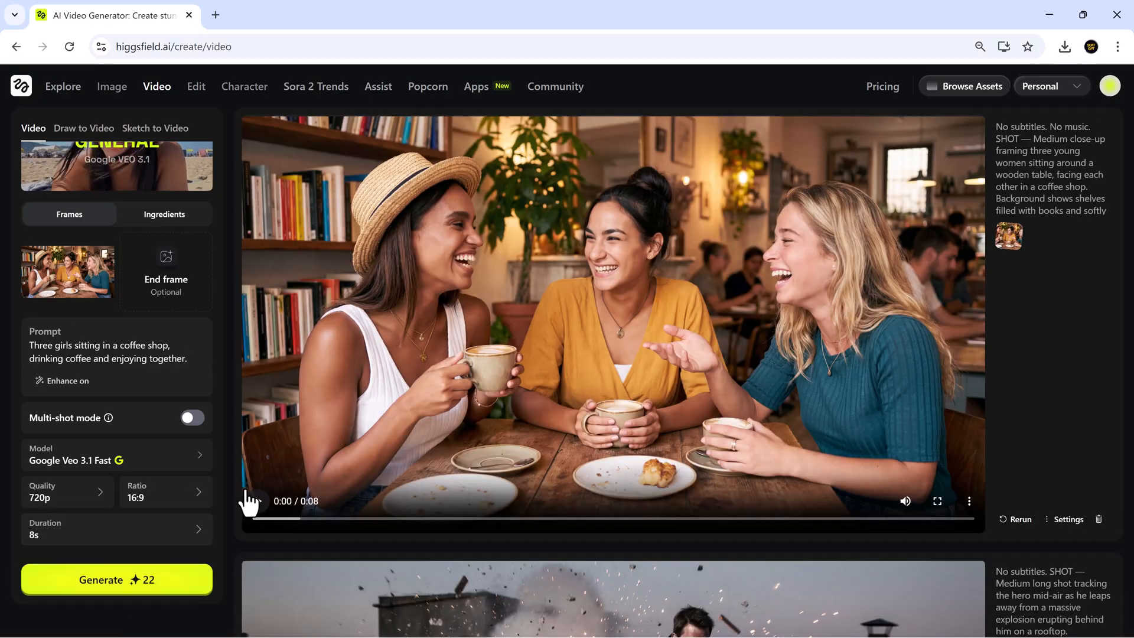
click(255, 501)
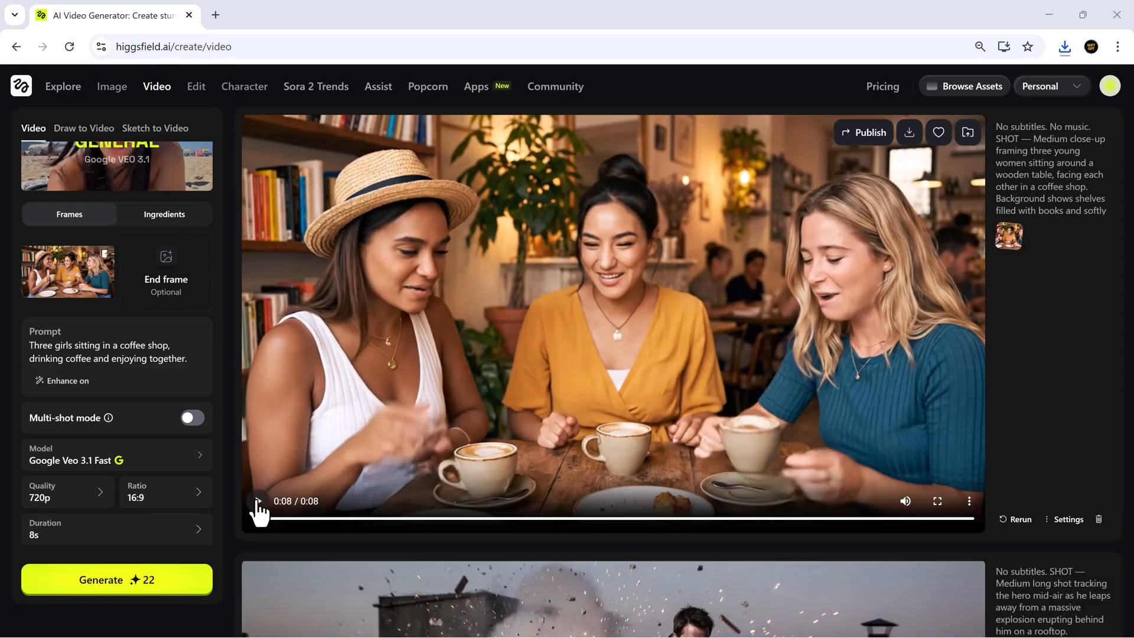
click(257, 501)
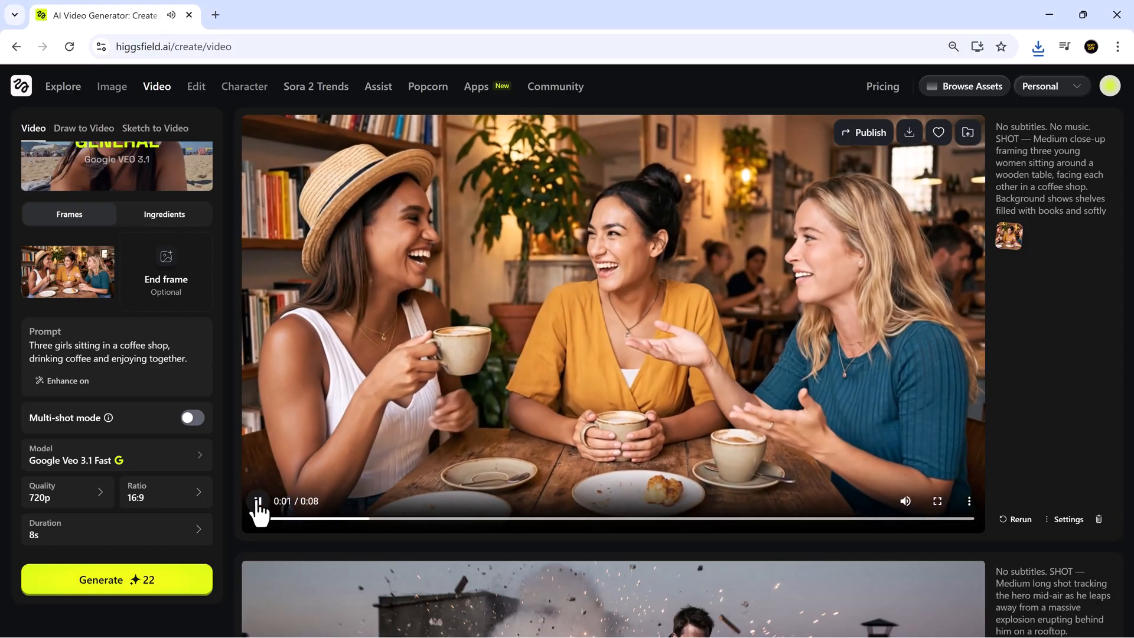
click(257, 500)
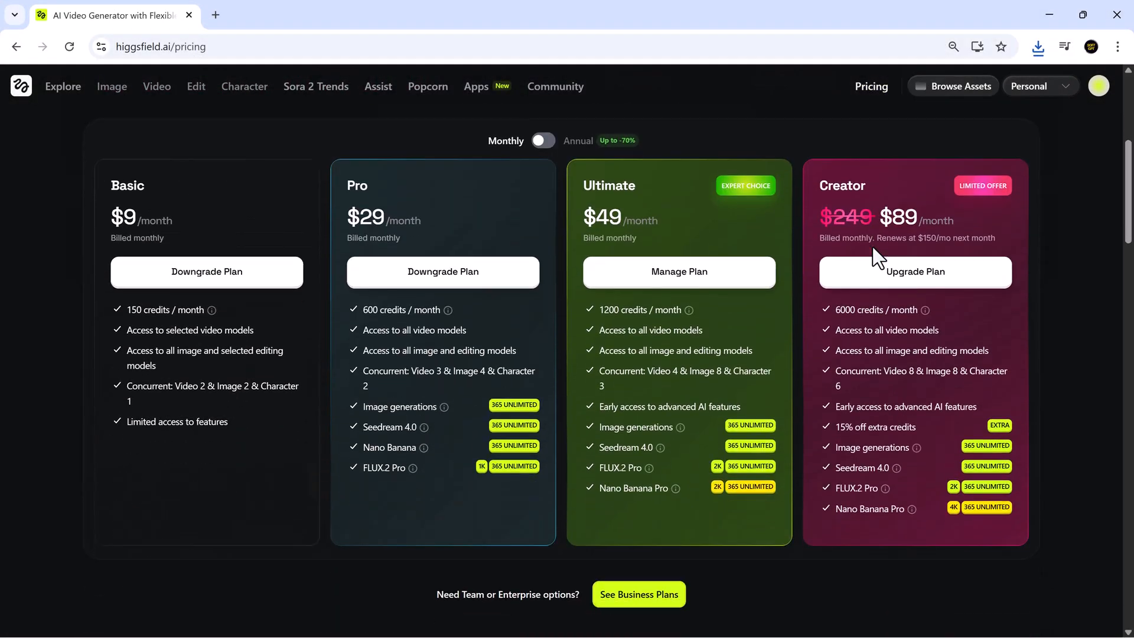
mouse_move(1084, 332)
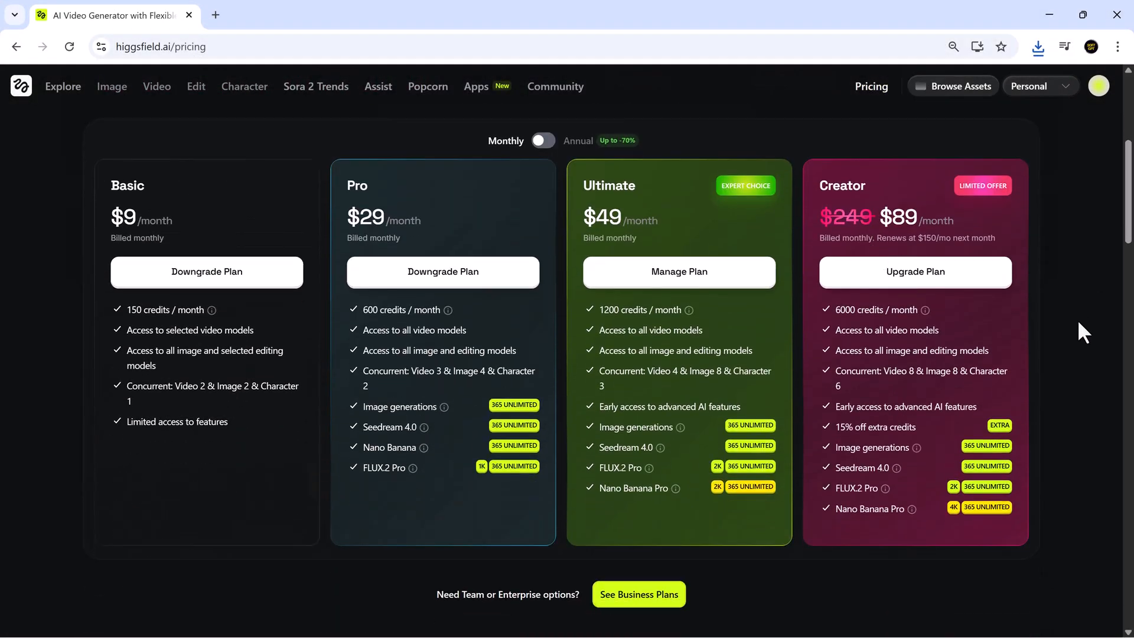